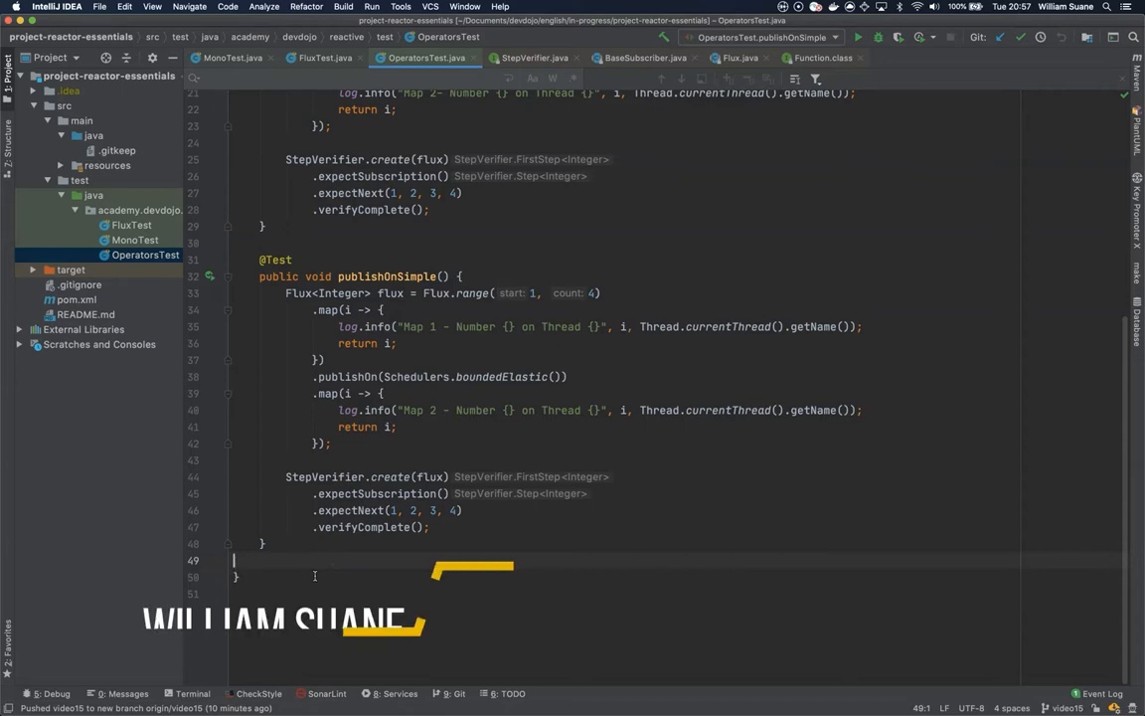
- Scroll through OperatorsTest to the subscribeOnSimple test and the end of the file for the new multipleSubscribeOnSimple copy
scroll(up, 3)
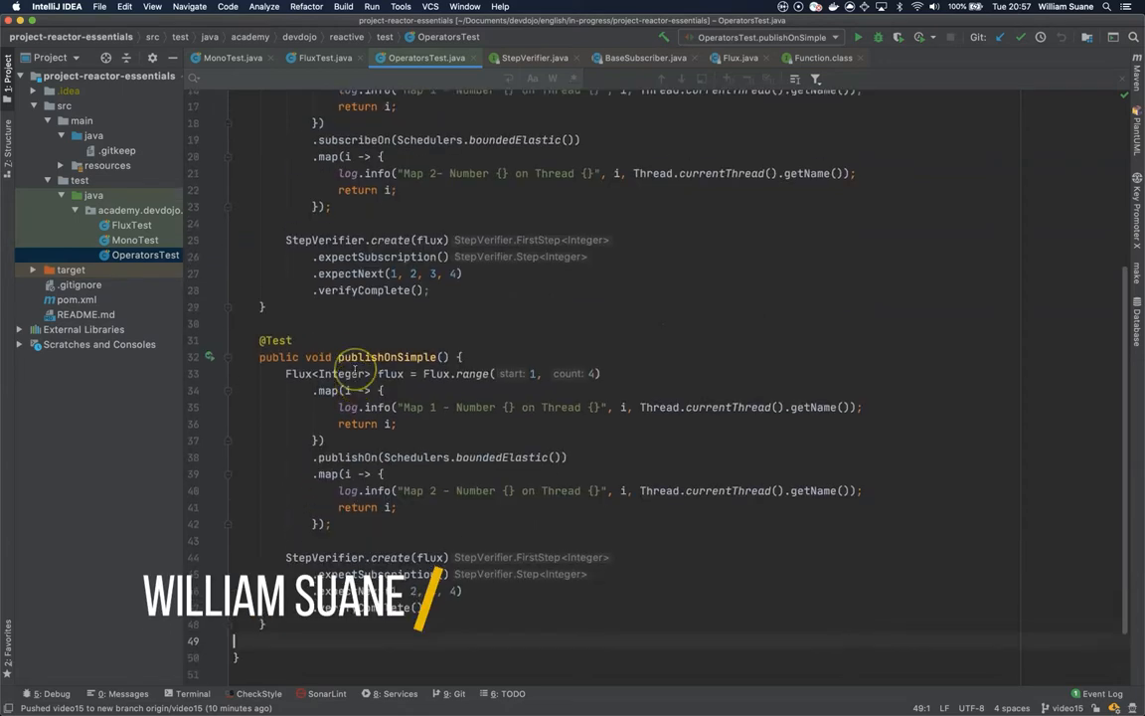
scroll(up, 3)
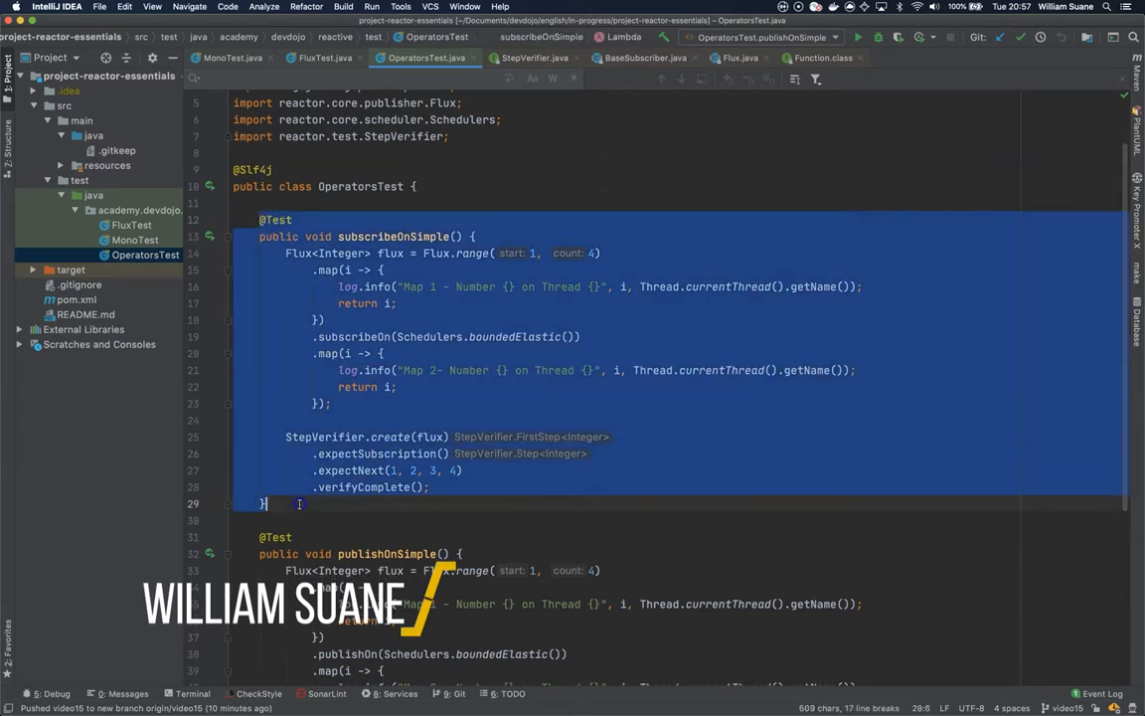
scroll(down, 3)
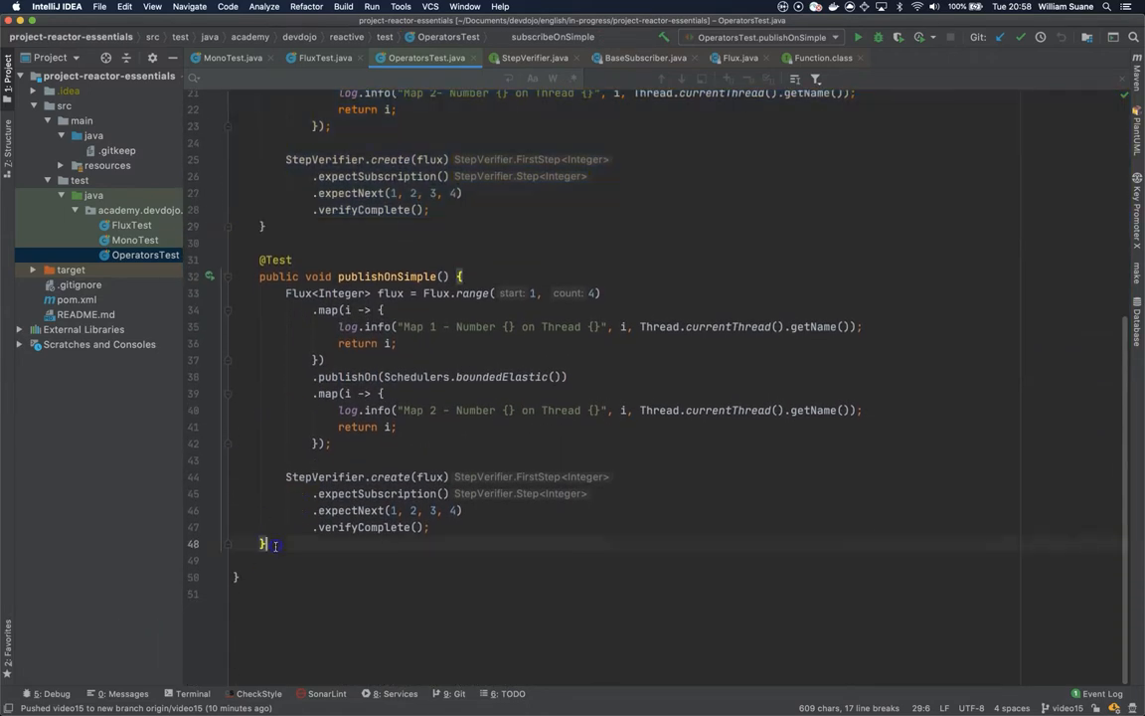
scroll(down, 3)
text(.subscribeOn(Schedulers.()))
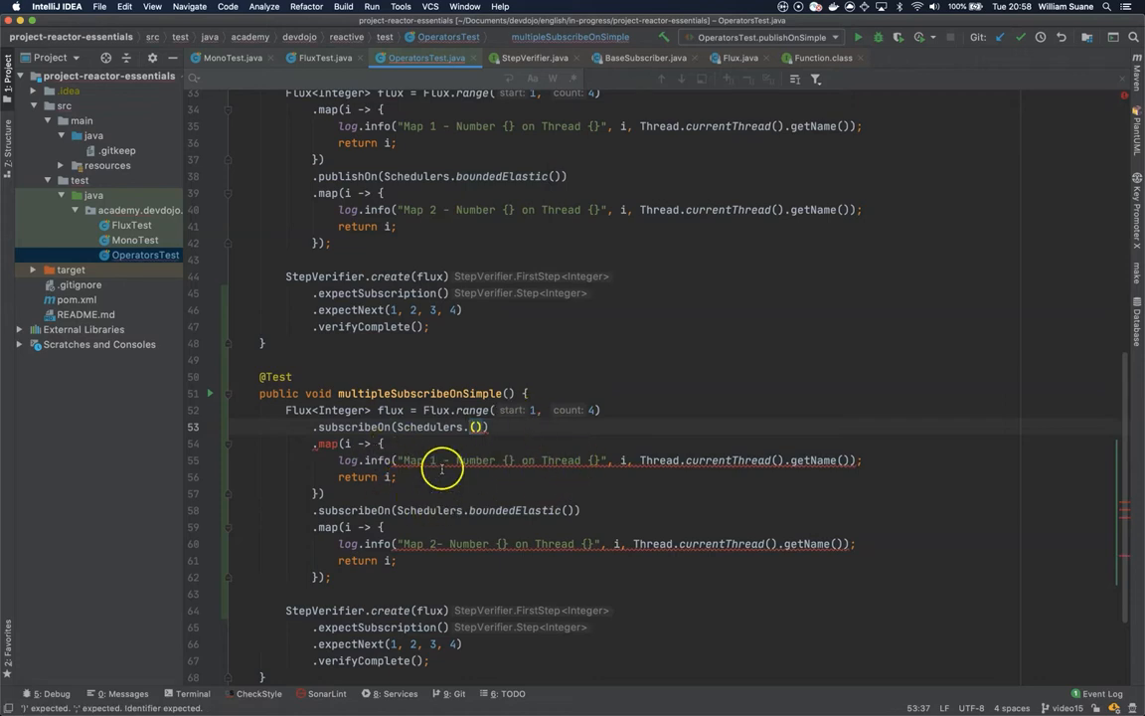
mouse_move(475, 449)
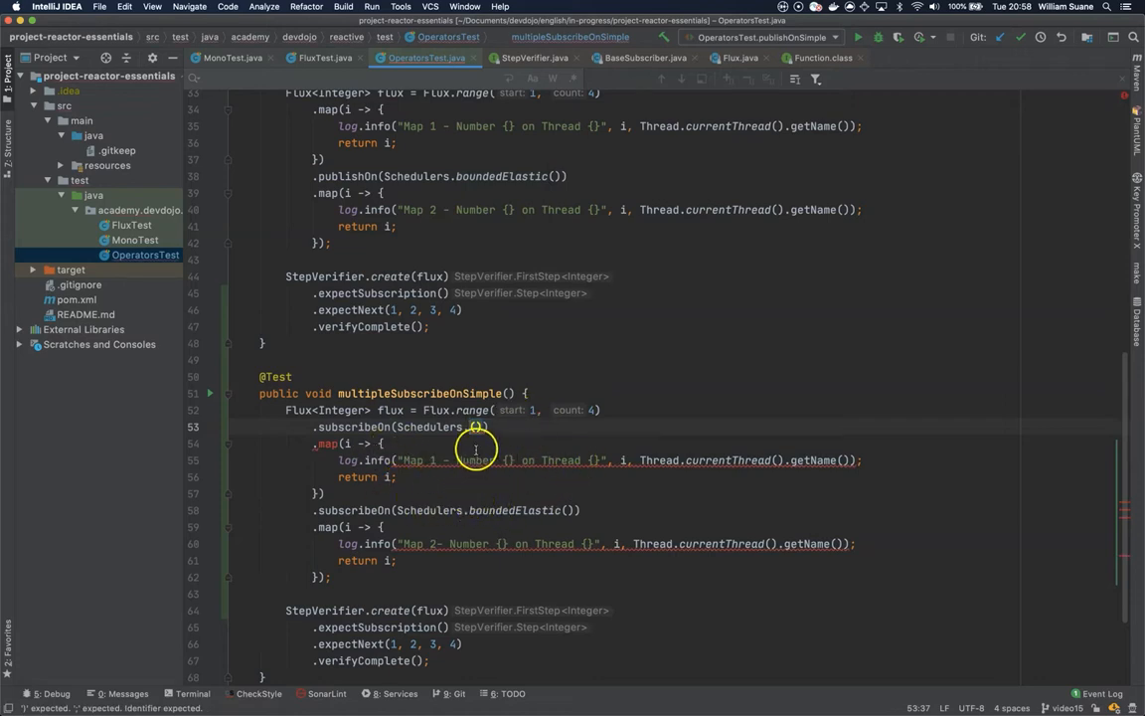
mouse_move(446, 429)
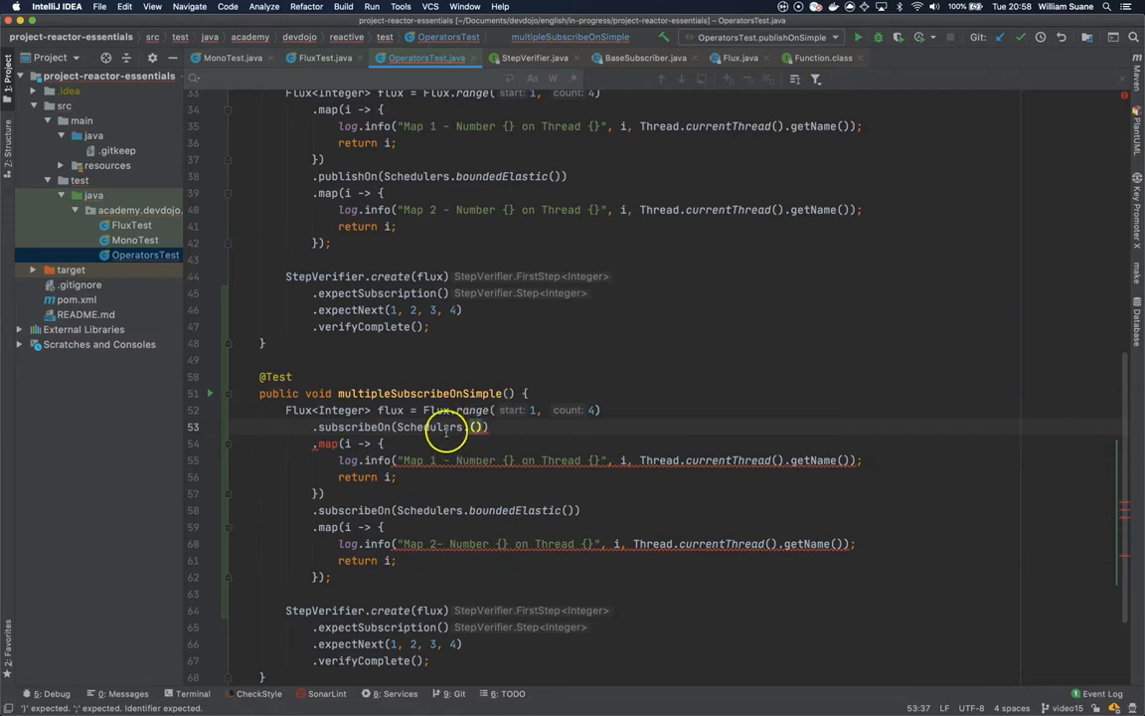
mouse_move(426, 426)
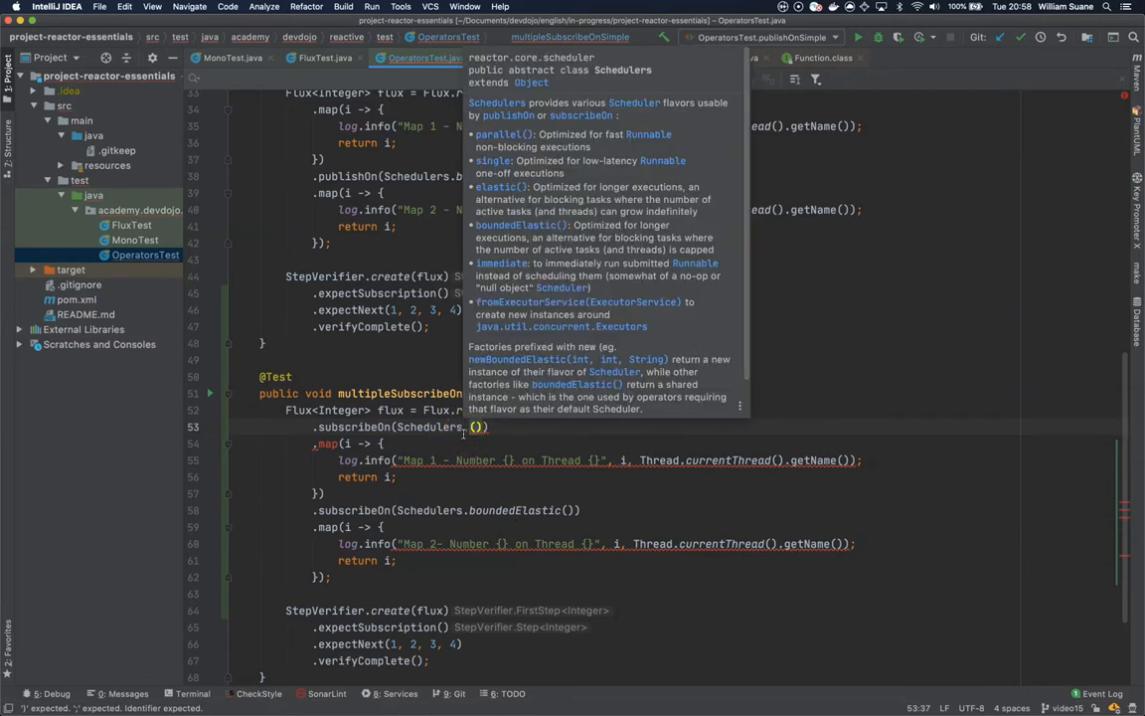
- Complete the first subscribeOn with Schedulers.single()
text(s)
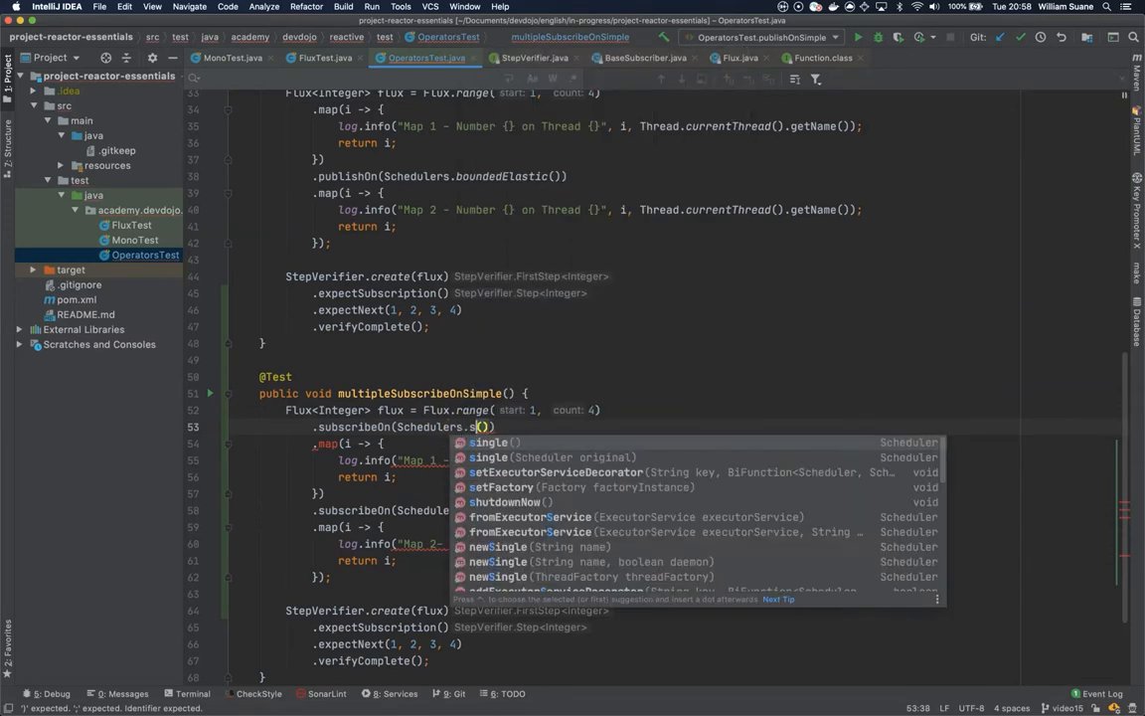
click(489, 442)
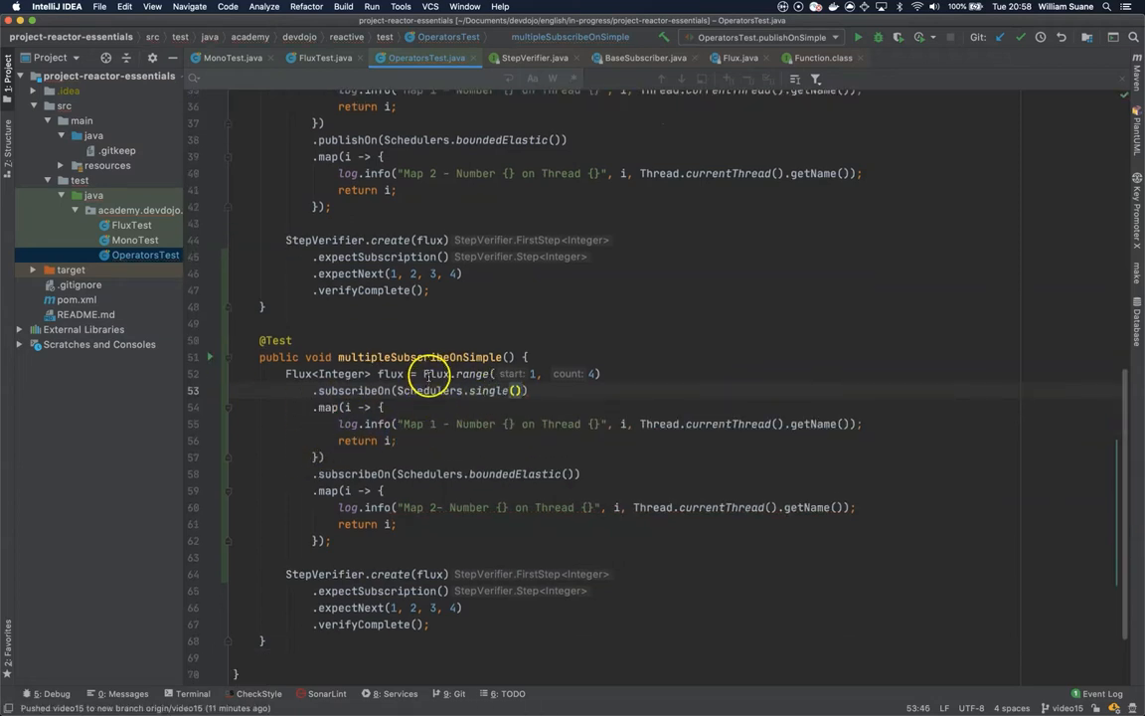
- Run multipleSubscribeOnSimple in debug; console logs both maps on thread single-1
double_click(435, 374)
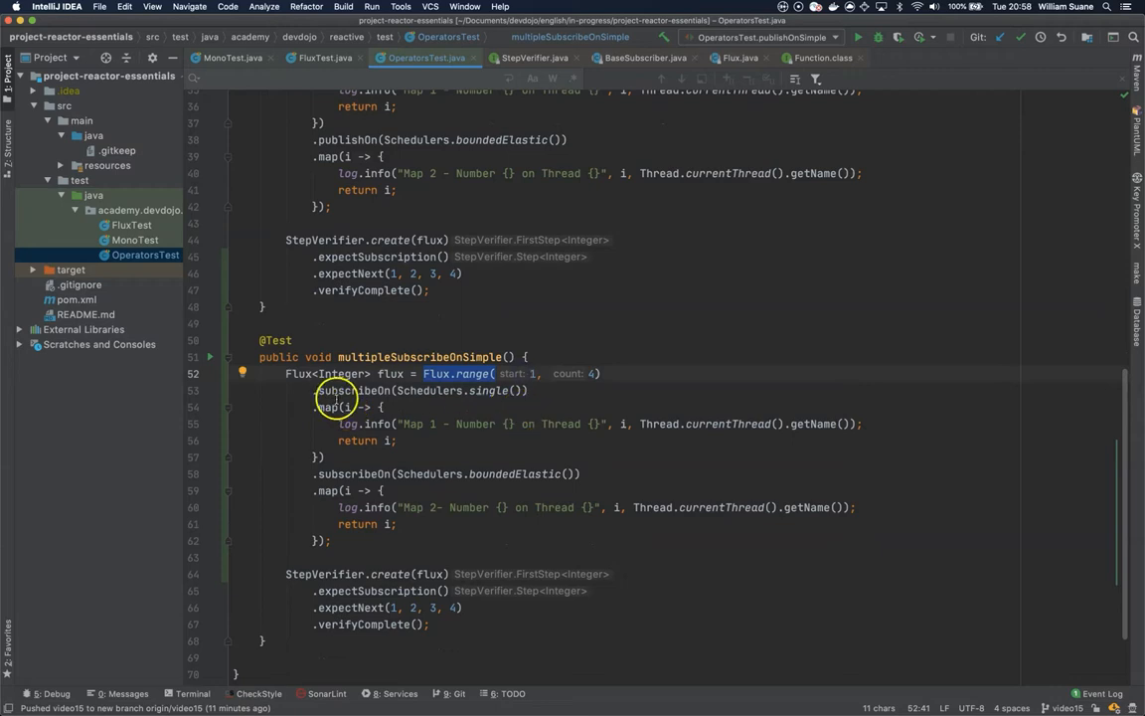
click(593, 390)
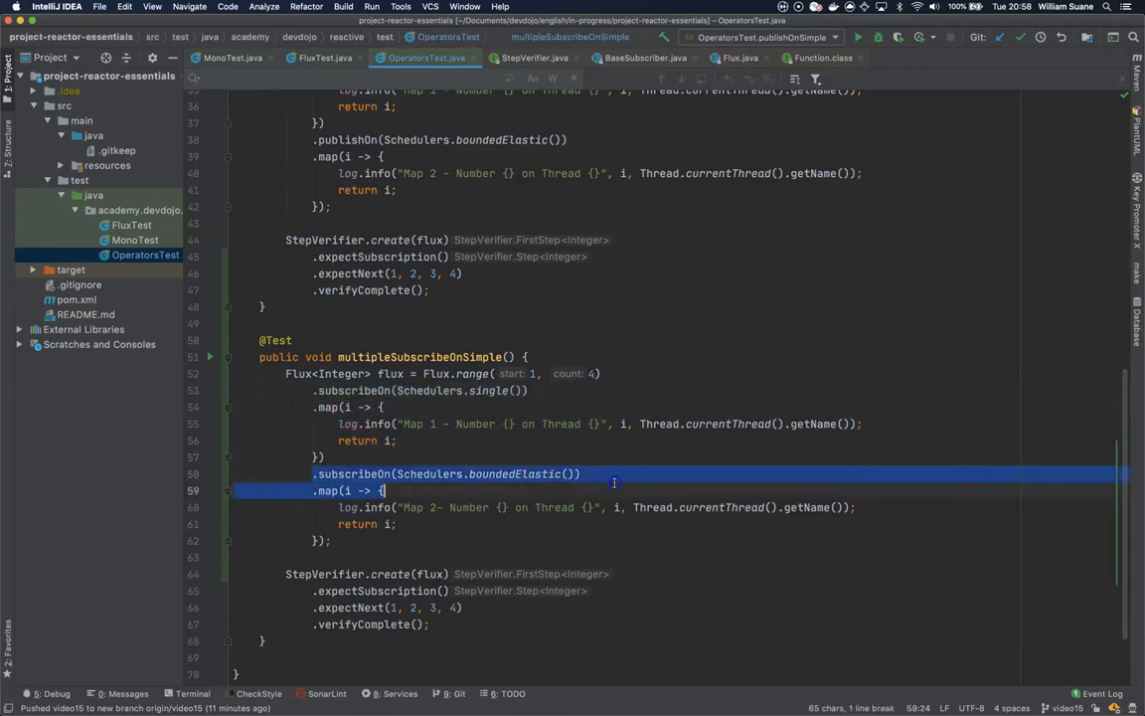
click(584, 473)
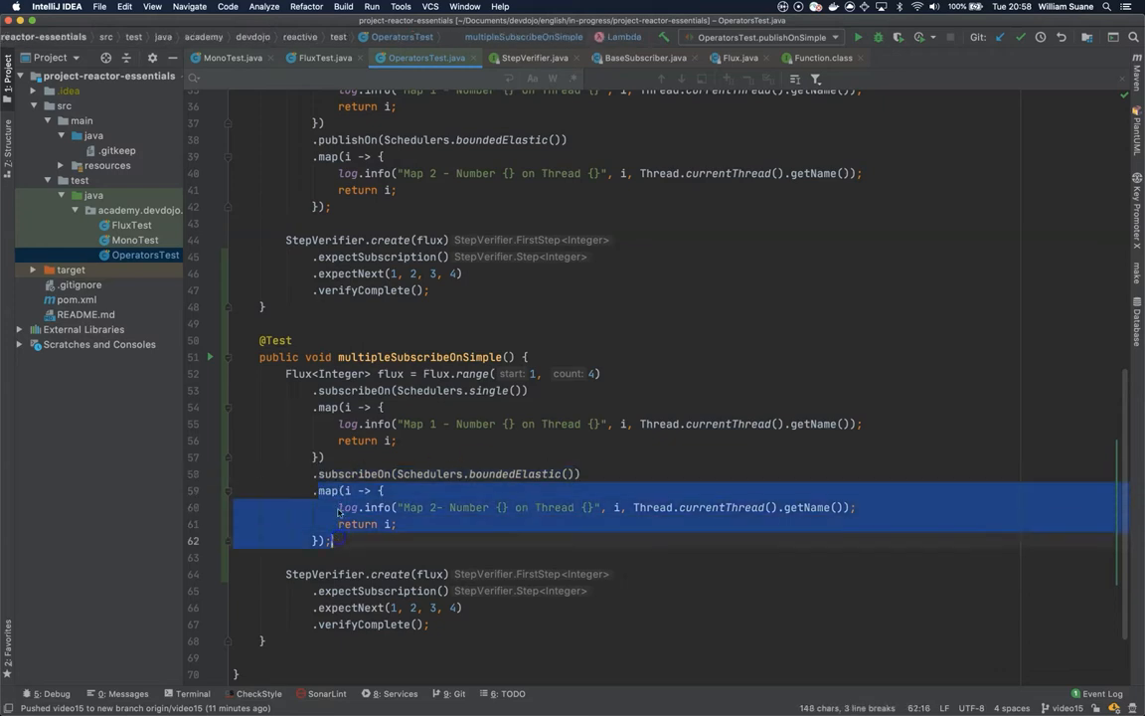
click(473, 442)
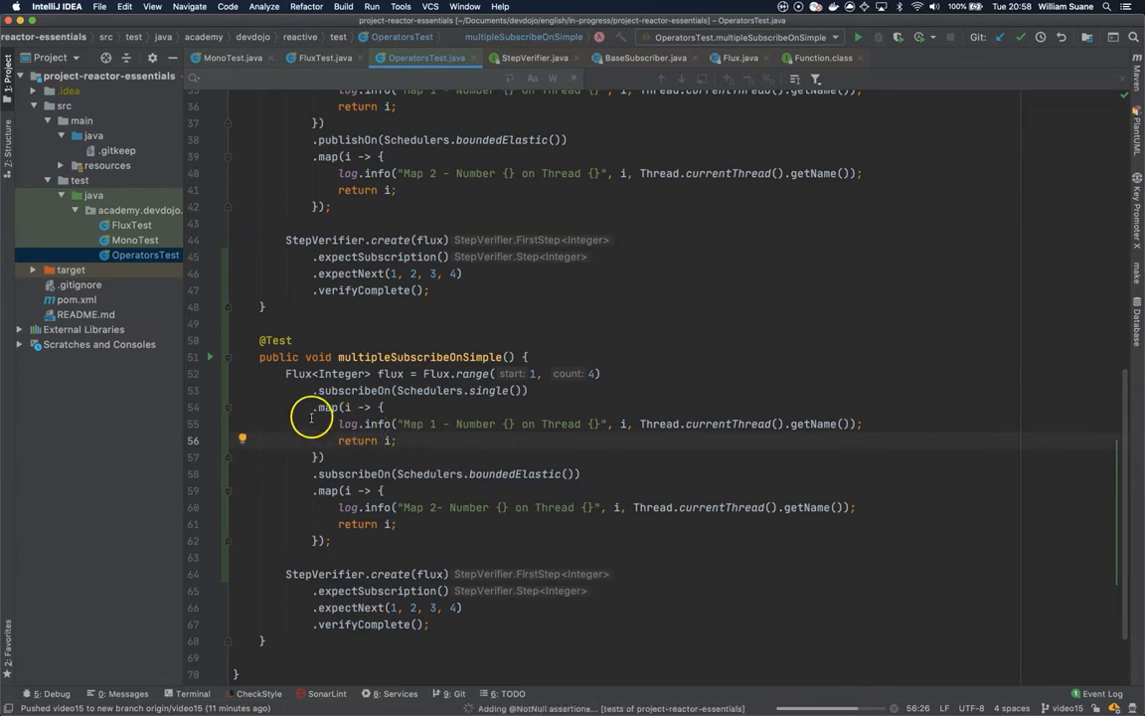
click(857, 35)
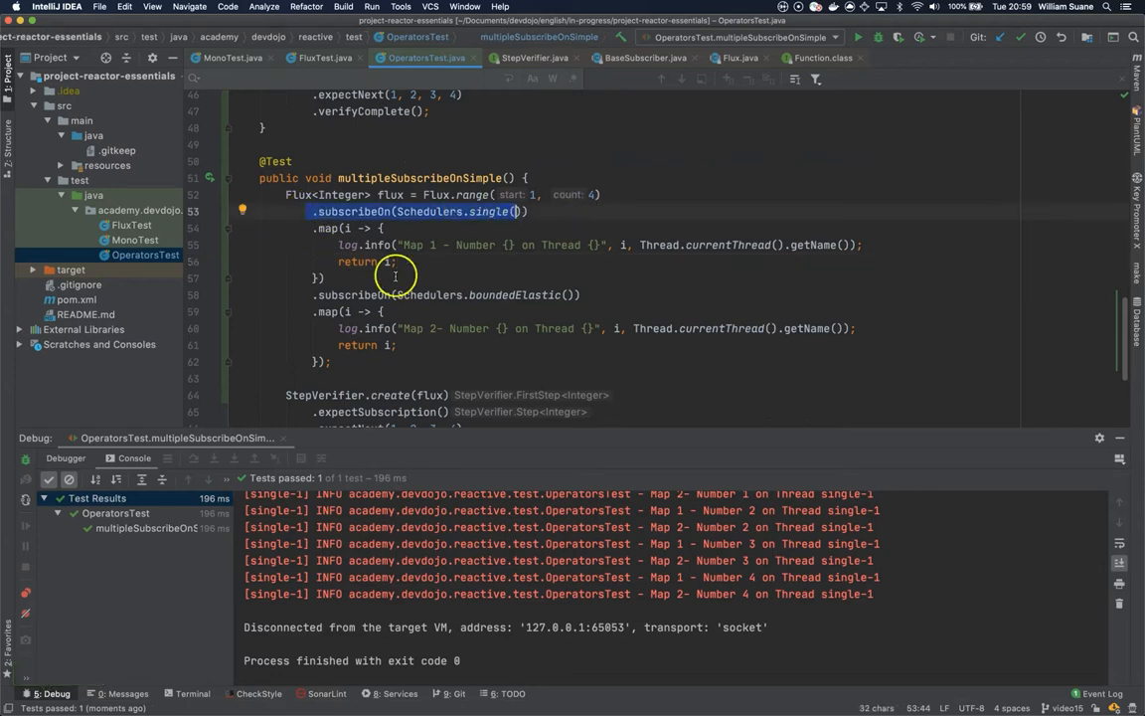
- Swap schedulers to boundedElastic first and single second, then rerun; both maps log on boundedElastic-1
click(396, 346)
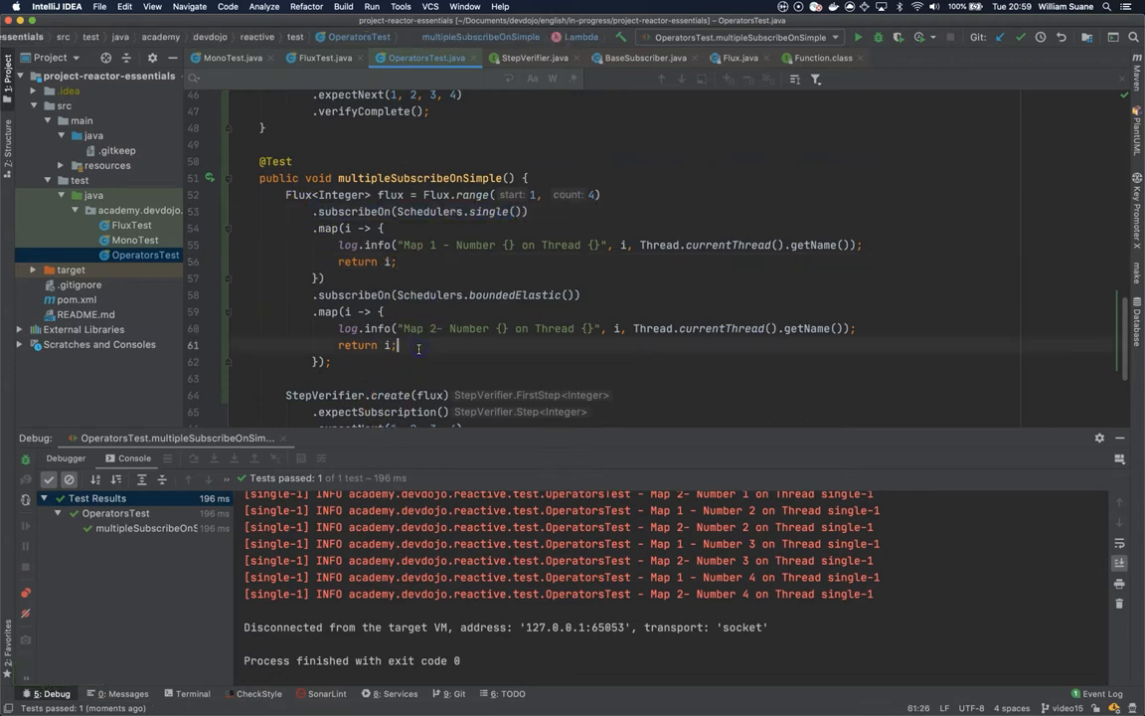
click(859, 35)
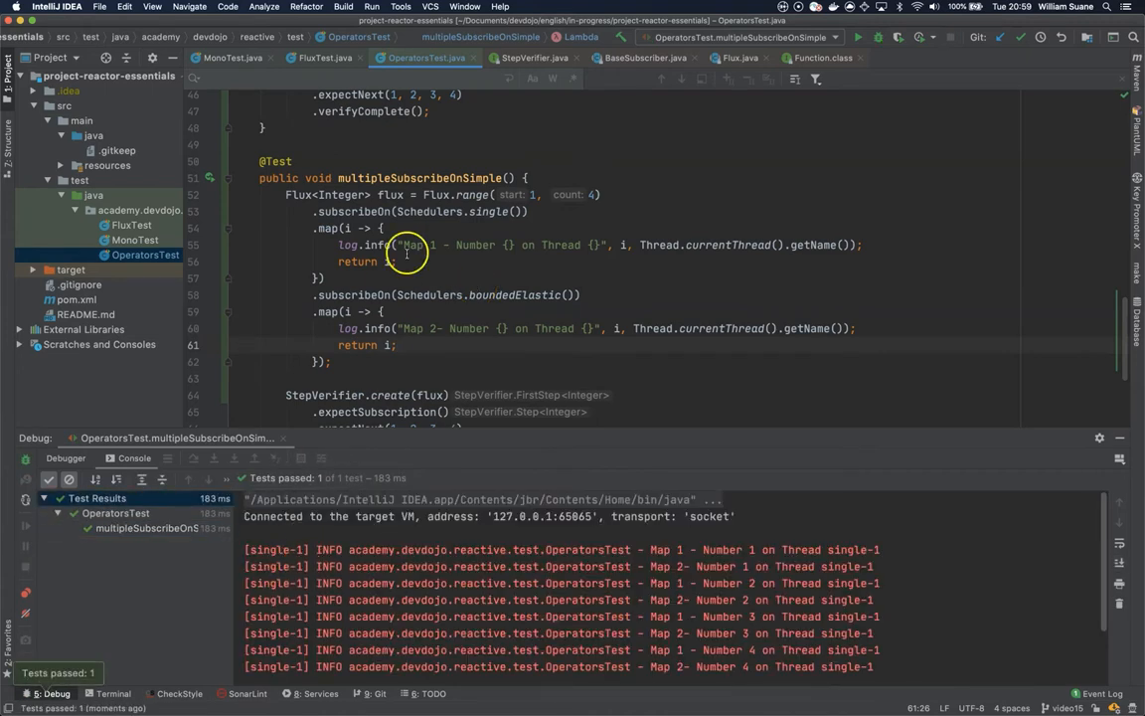
text(bou)
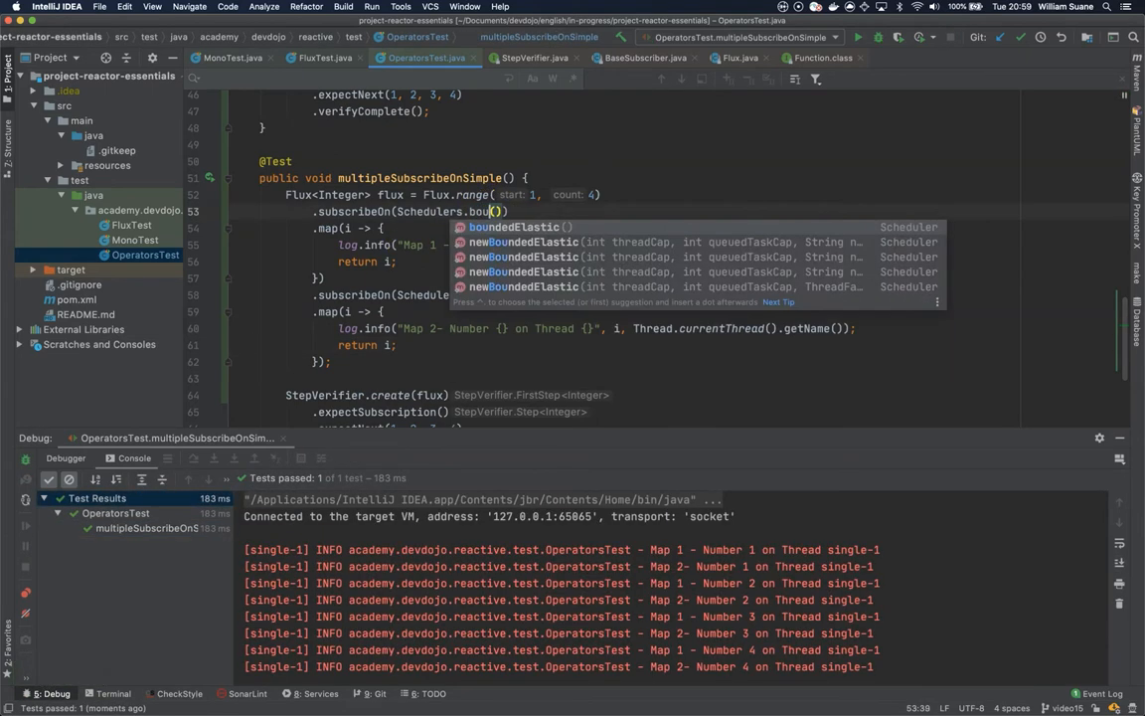
click(521, 227)
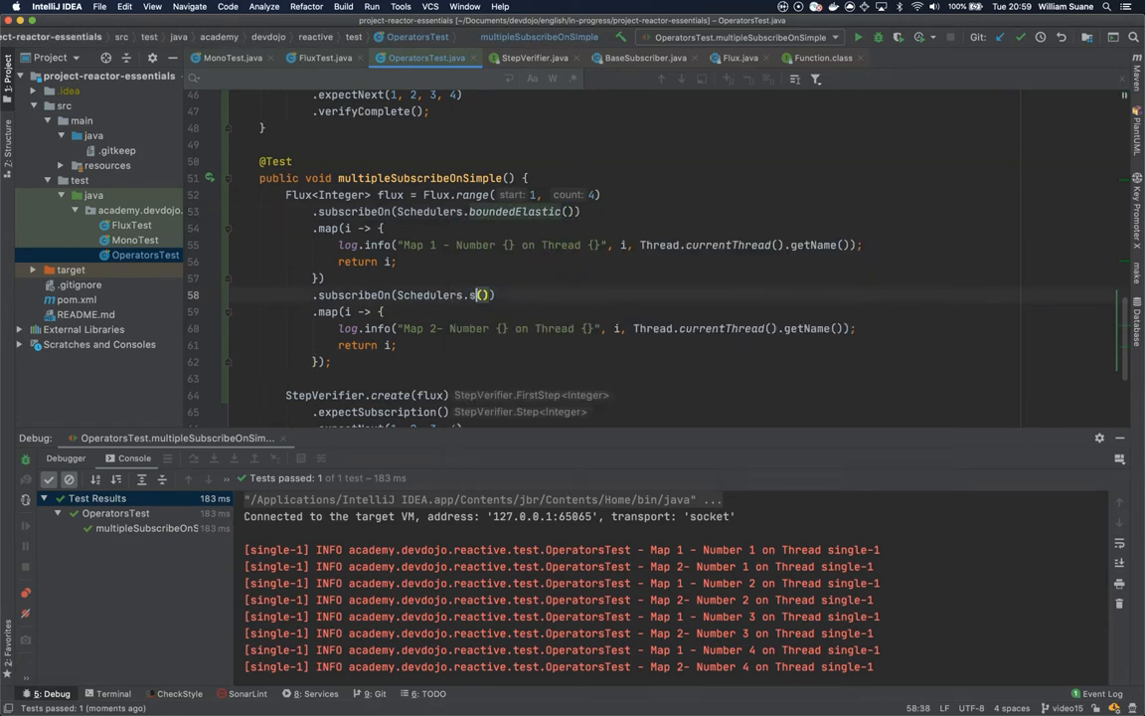
text(ingle)
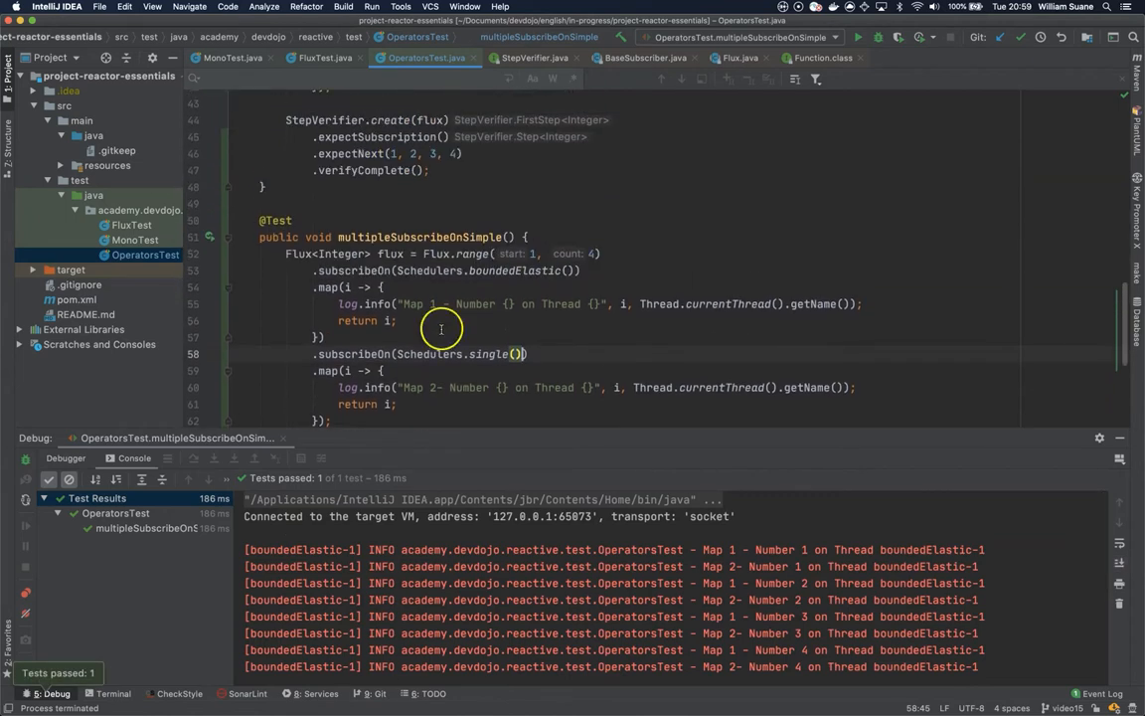
scroll(up, 3)
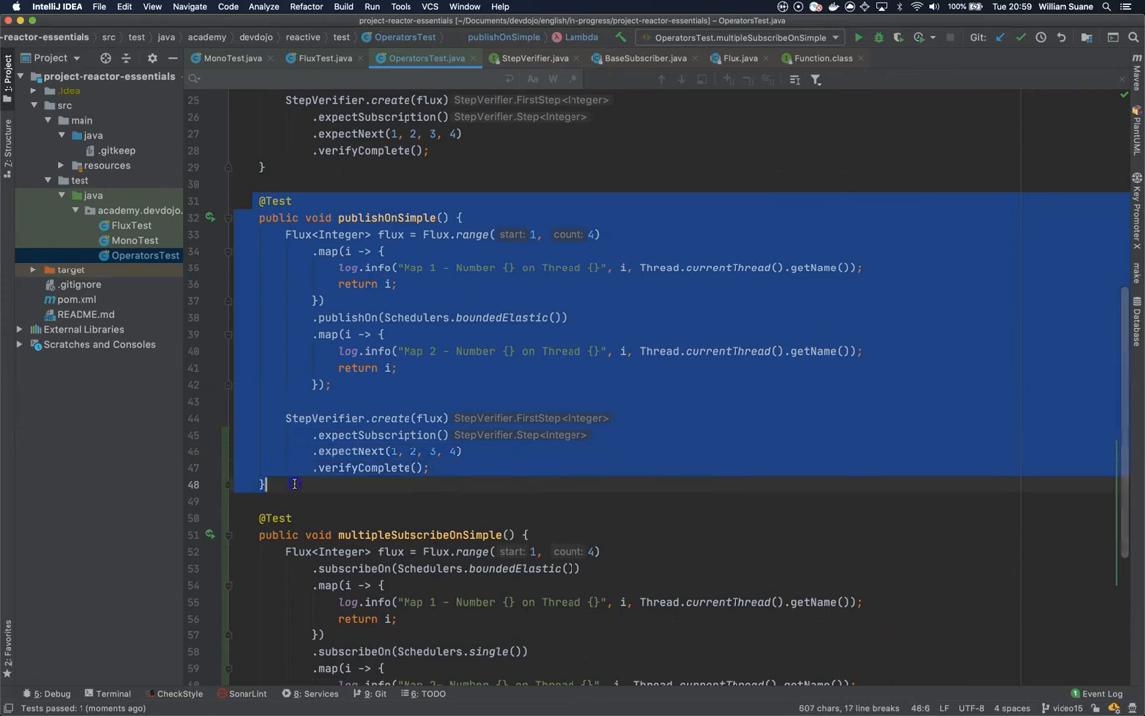
- Write multiplePublishOnSimple with publishOn(Schedulers.single()) then publishOn(Schedulers.boundedElastic()), maps and StepVerifier for 1–4
scroll(down, 3)
text(.publishOn(Schedulers.single()))
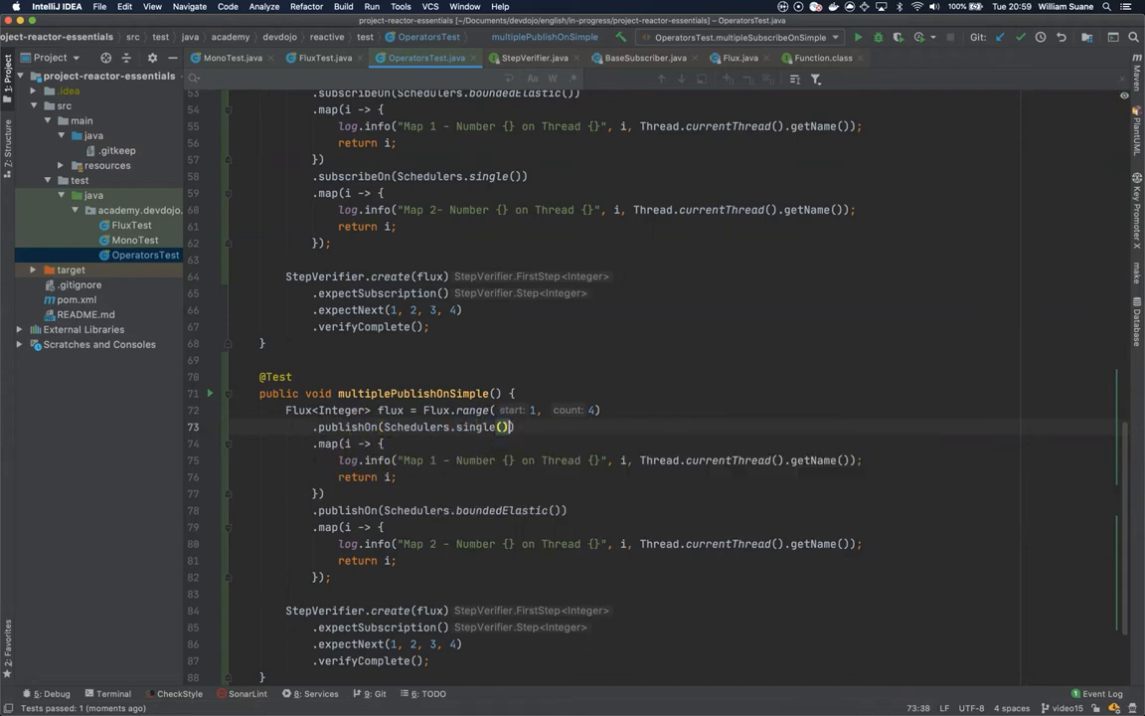
scroll(down, 3)
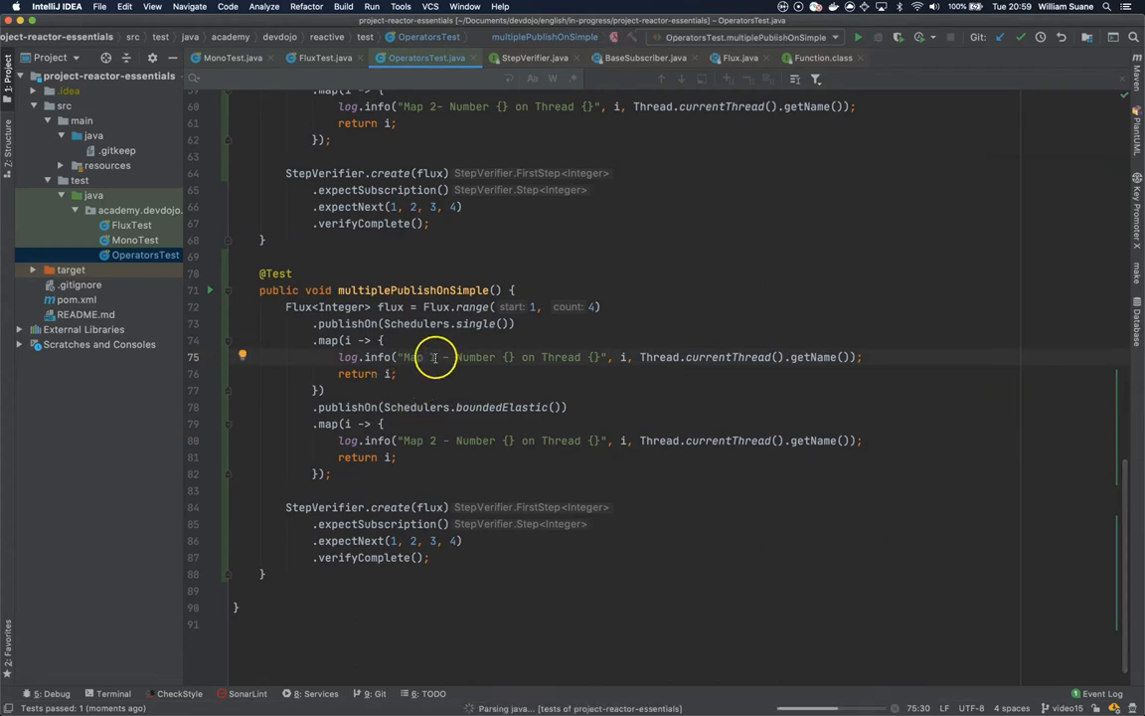
click(857, 36)
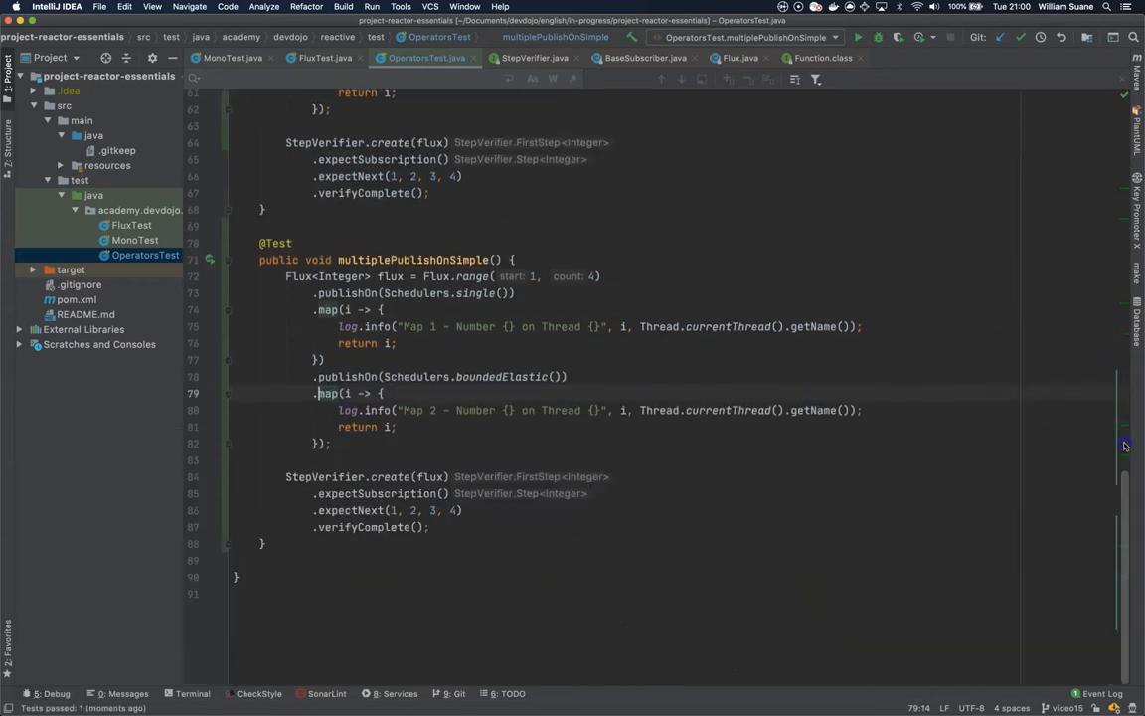
mouse_move(189, 415)
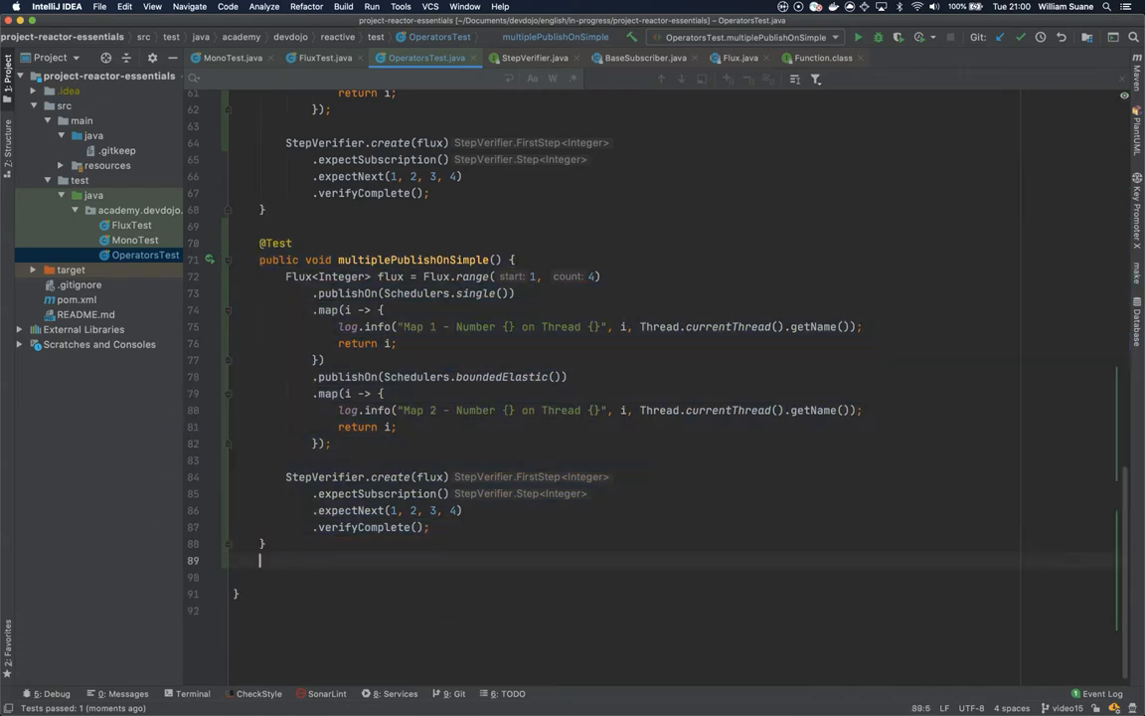
scroll(down, 3)
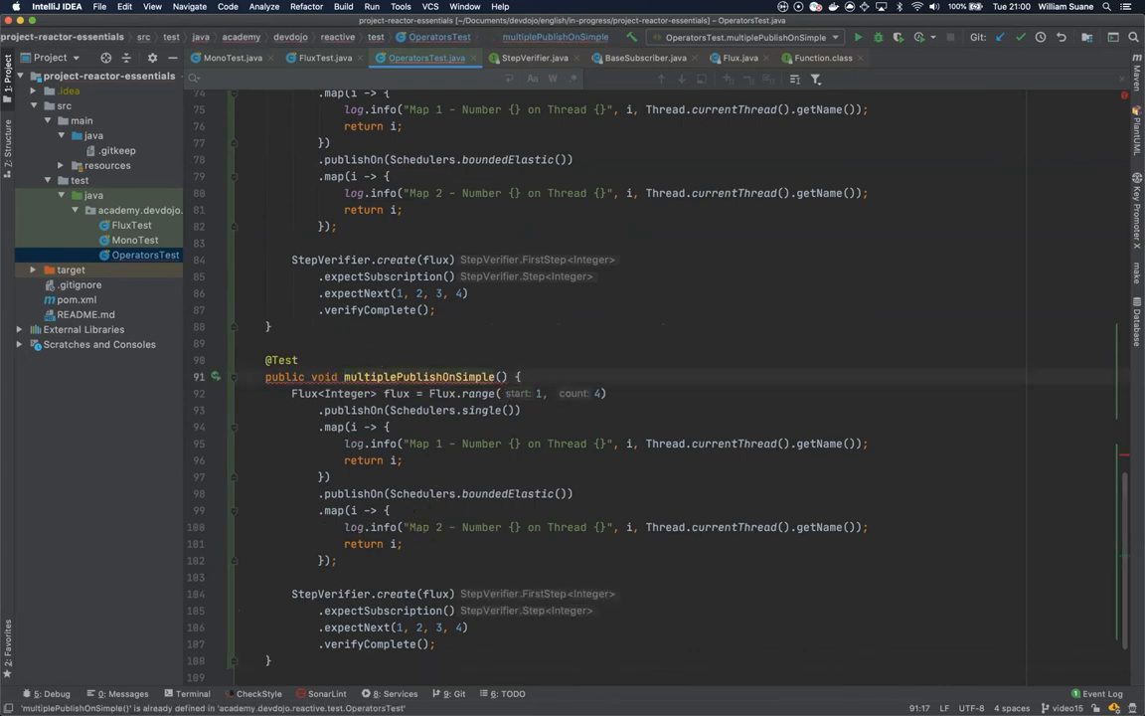
mouse_move(397, 449)
text(AndSubscribe)
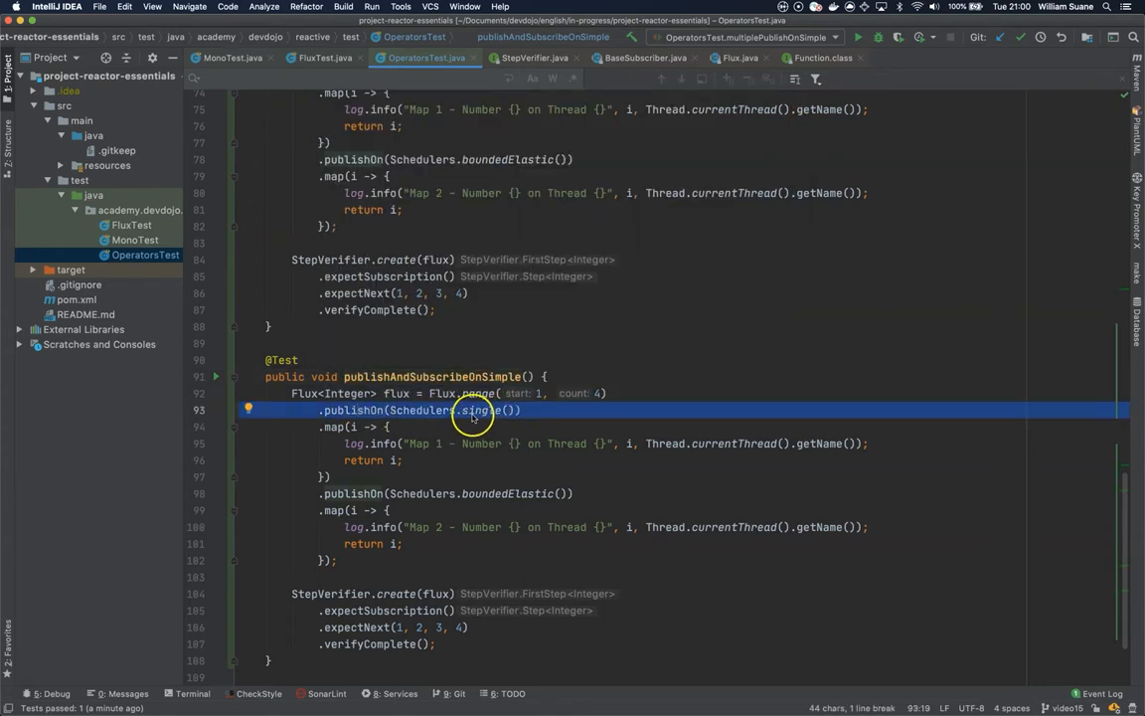
mouse_move(388, 499)
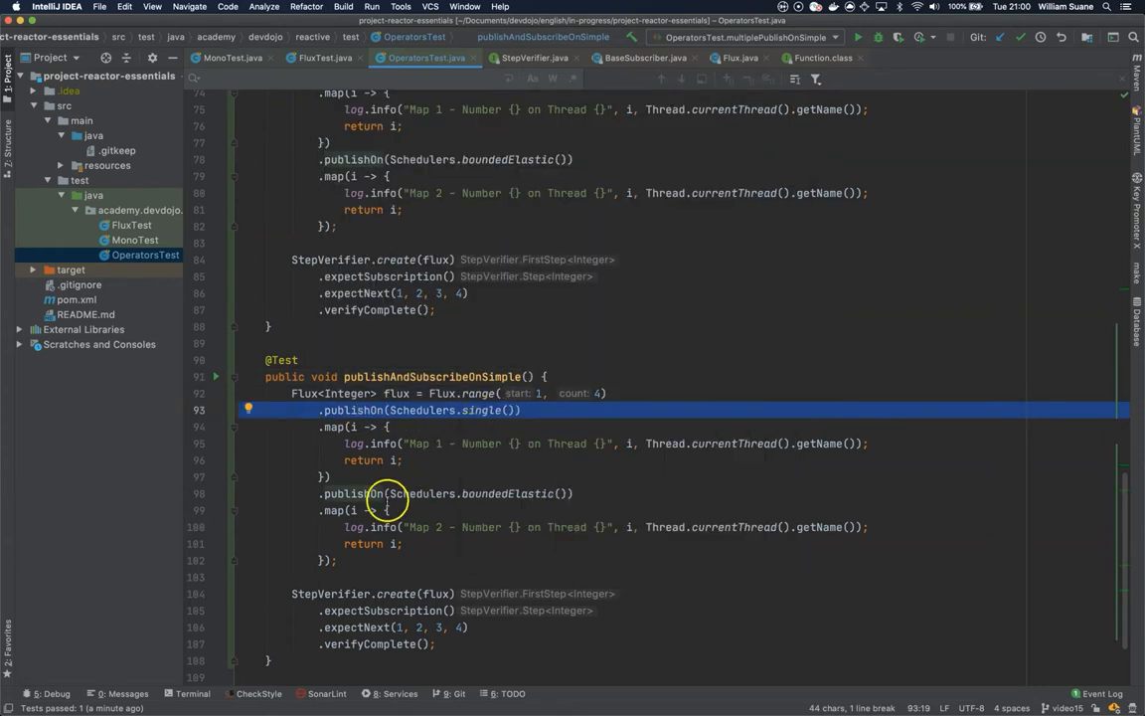
- Rename the copy publishAndSubscribeOnSimple and change its second call to subscribeOn(Schedulers.boundedElastic())
text(subscribe)
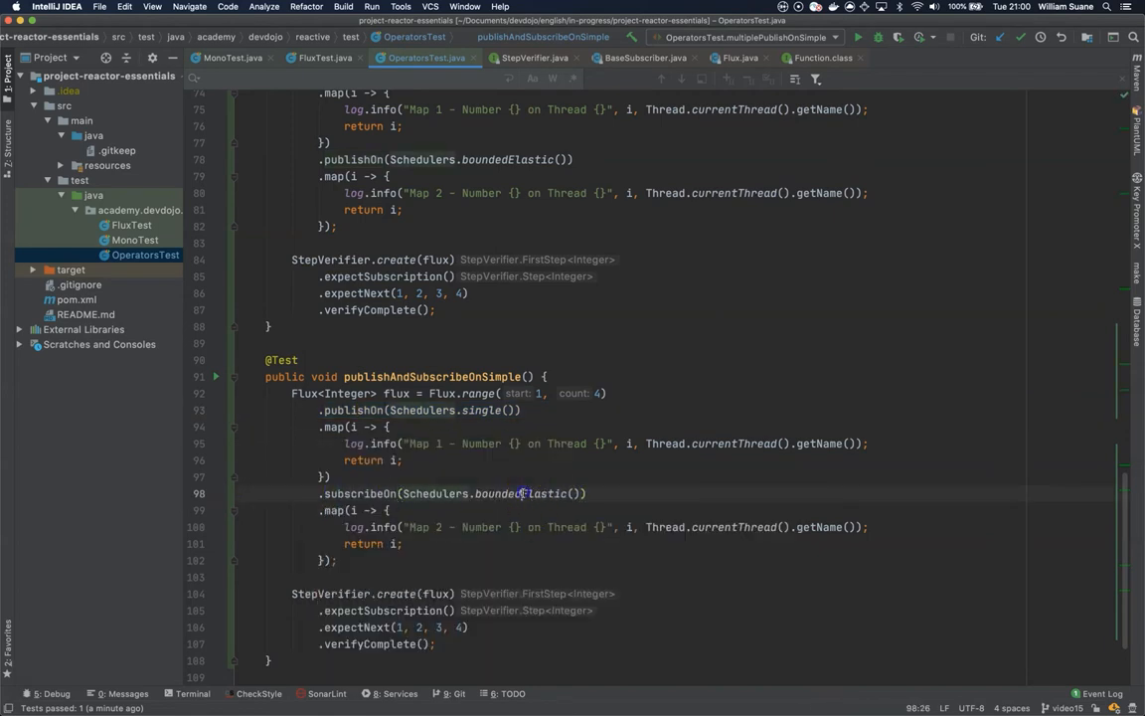
text(s)
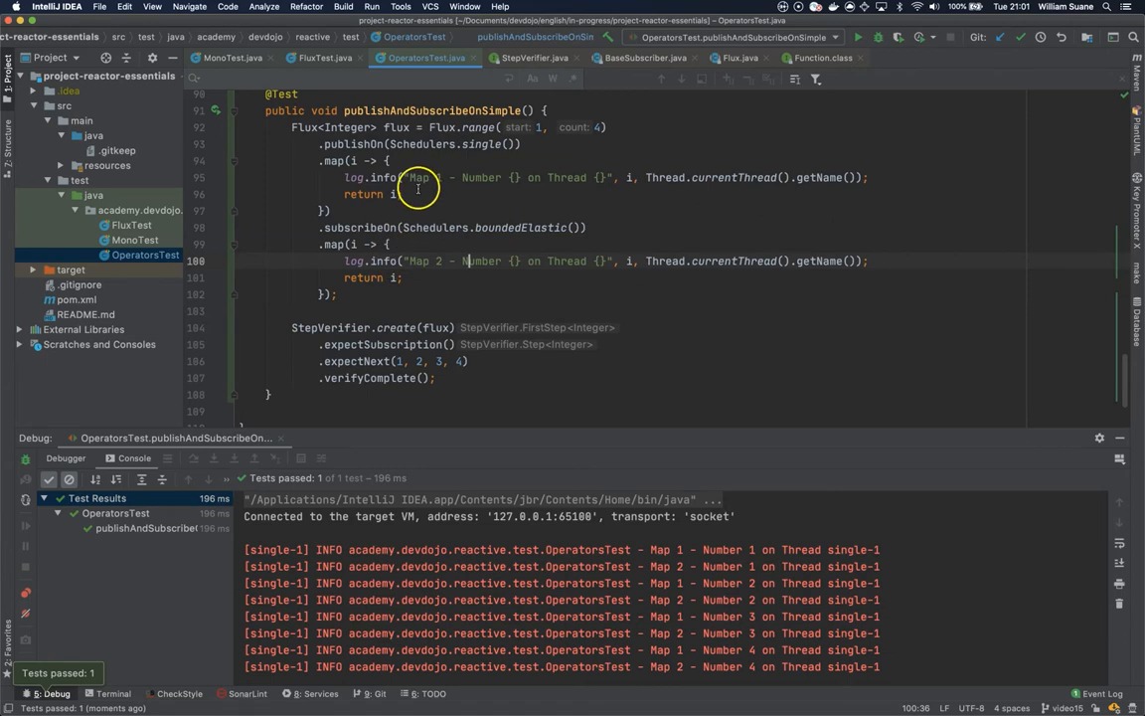
mouse_move(346, 209)
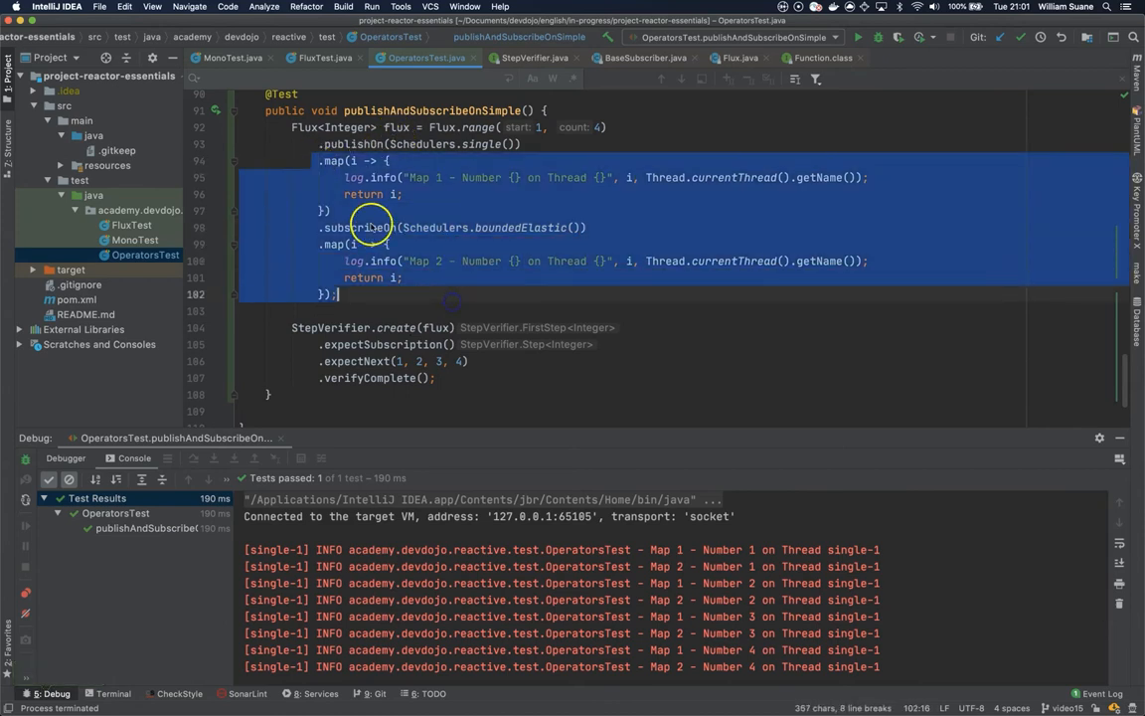
mouse_move(354, 382)
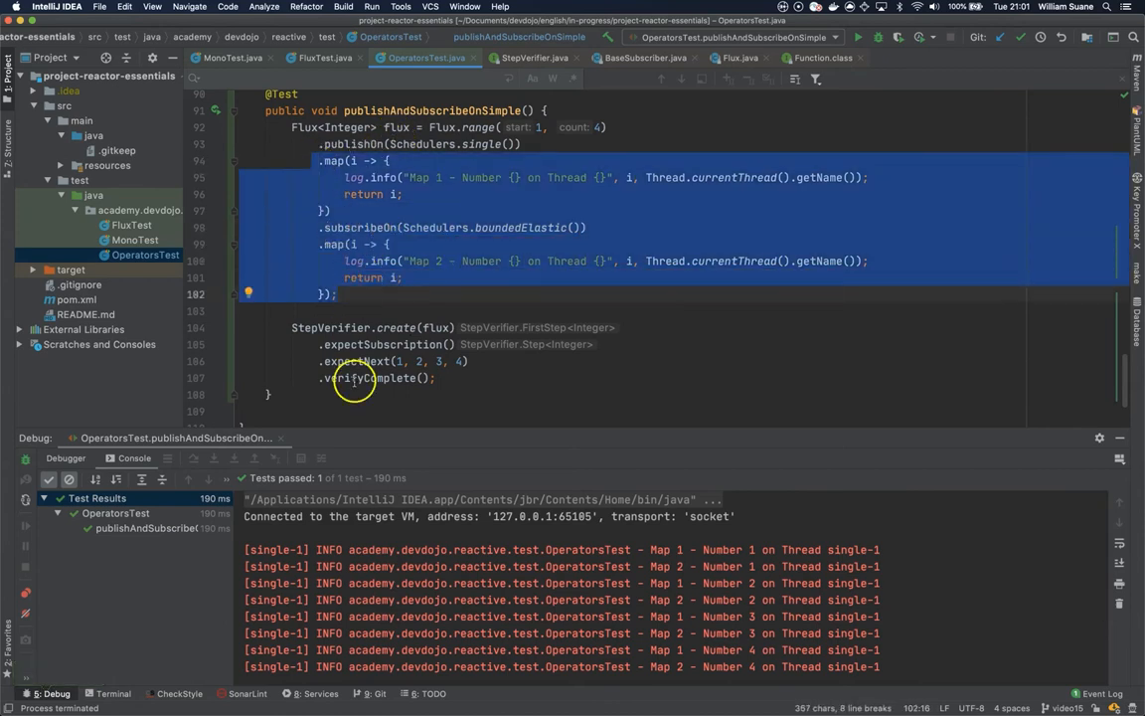
- Review the publishAndSubscribeOnSimple debug console output showing both maps on single-1
scroll(up, 3)
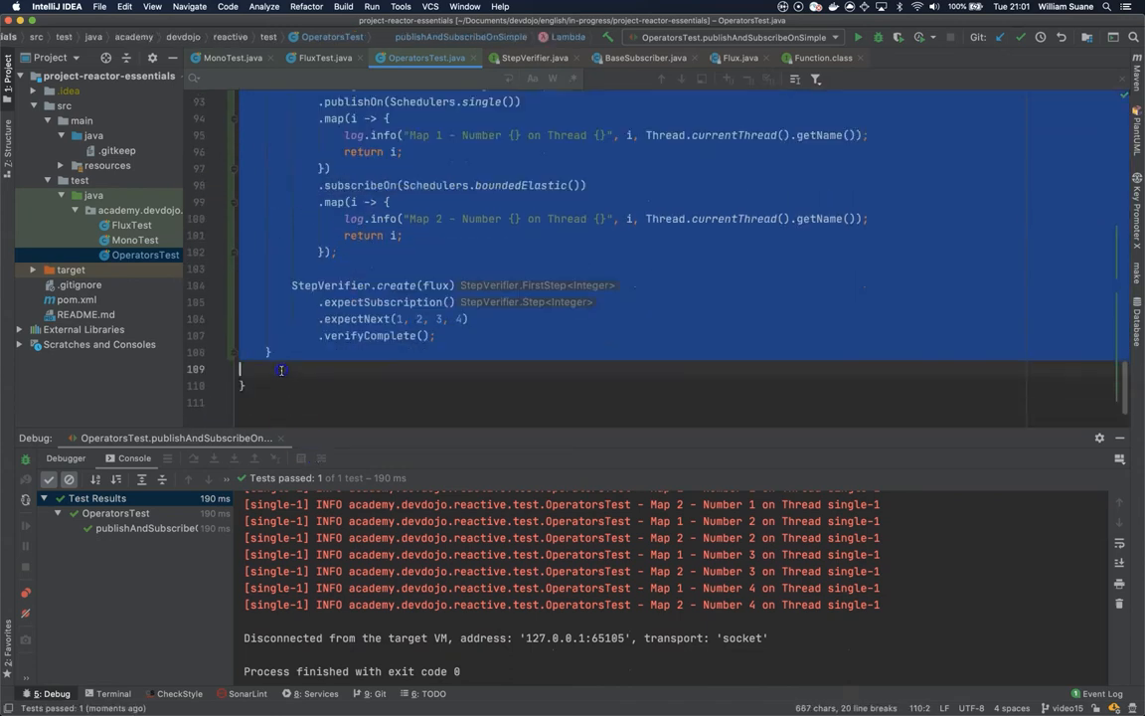
- Paste the test as subscribeAndPublishOnSimple with subscribeOn(single) first and publishOn(boundedElastic) second
click(306, 365)
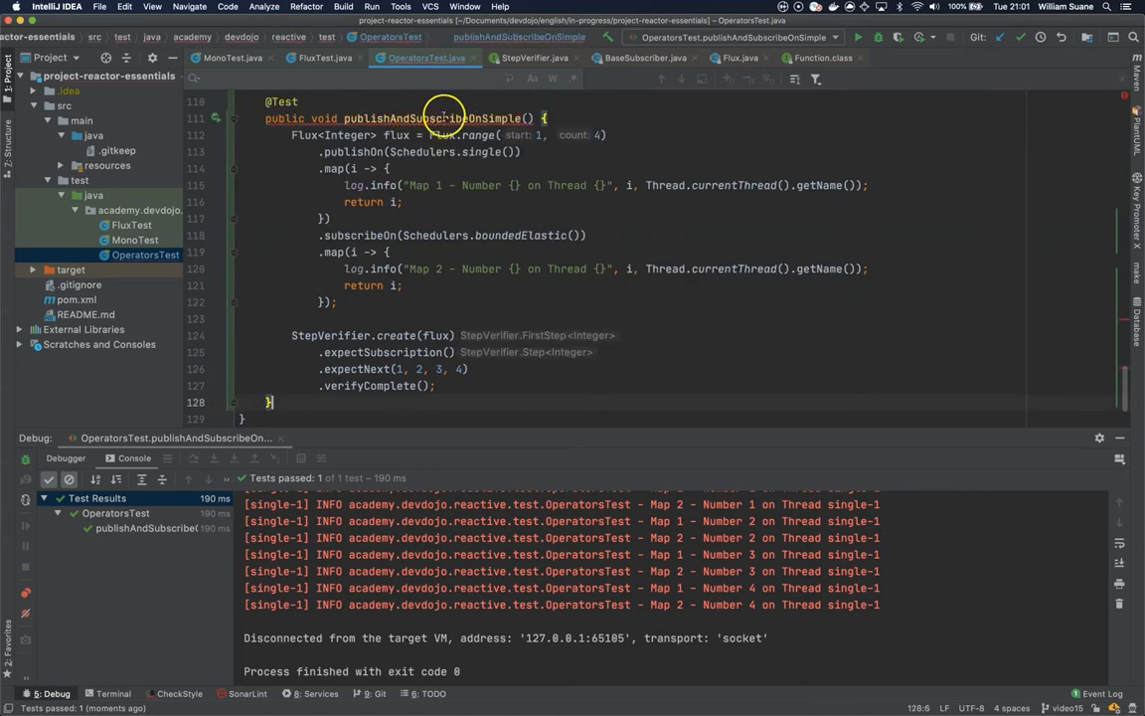
double_click(421, 120)
text(AndPublish)
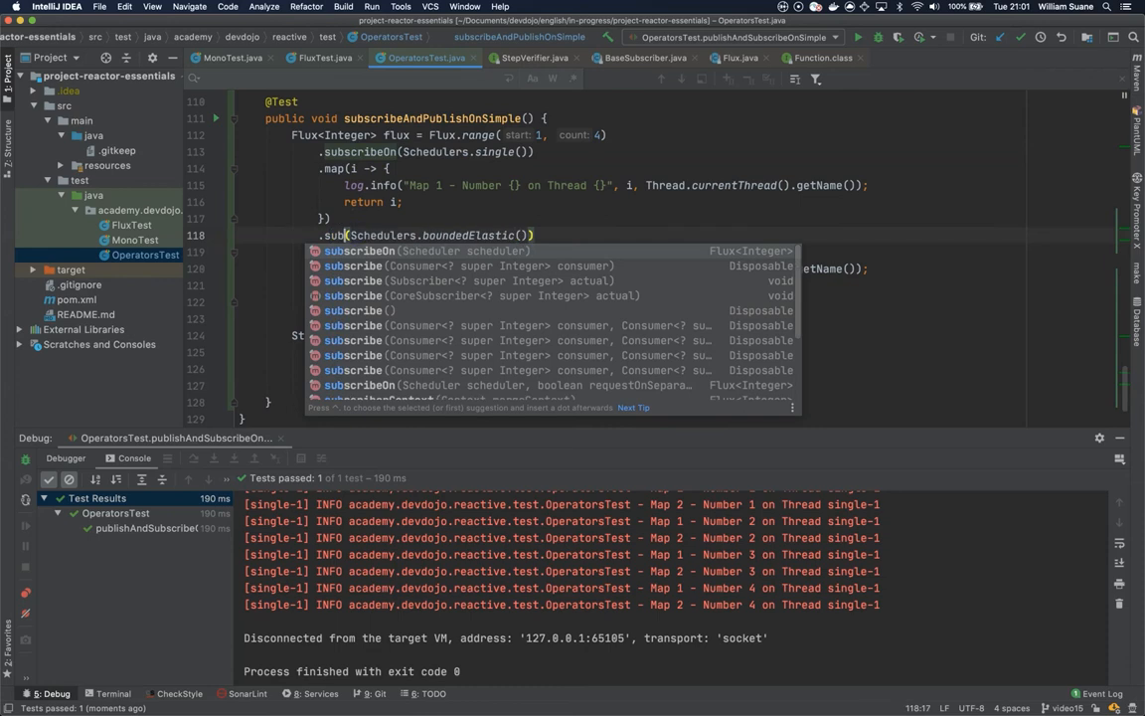
key(Escape)
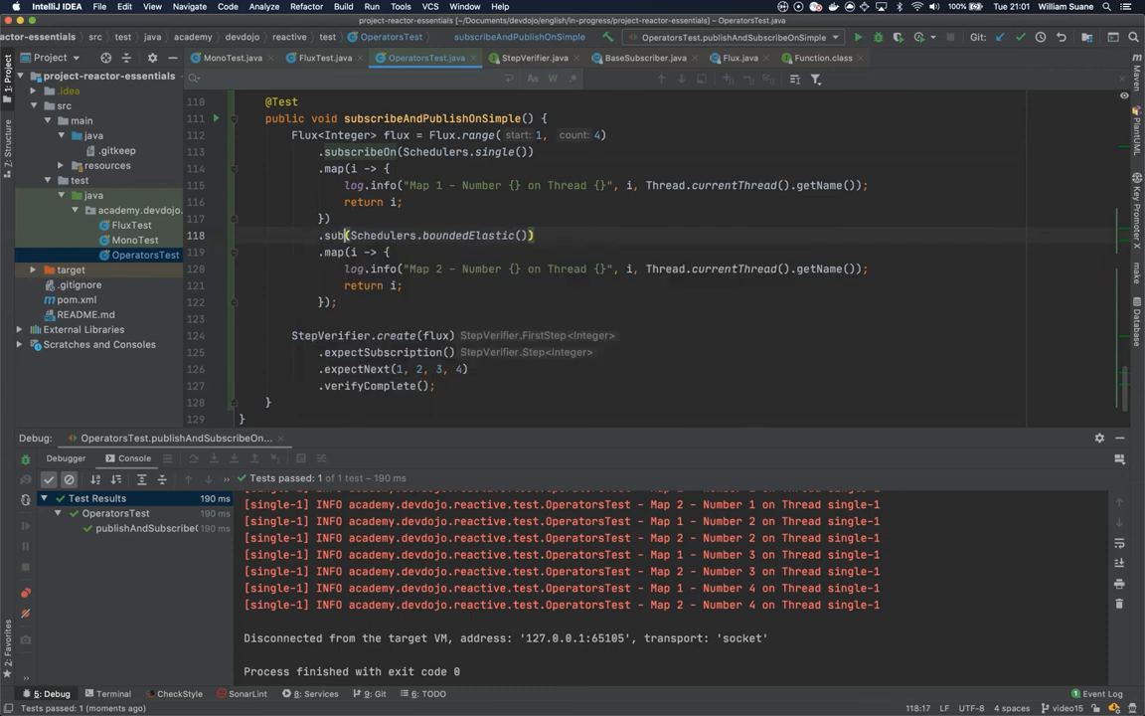
text(publishOn)
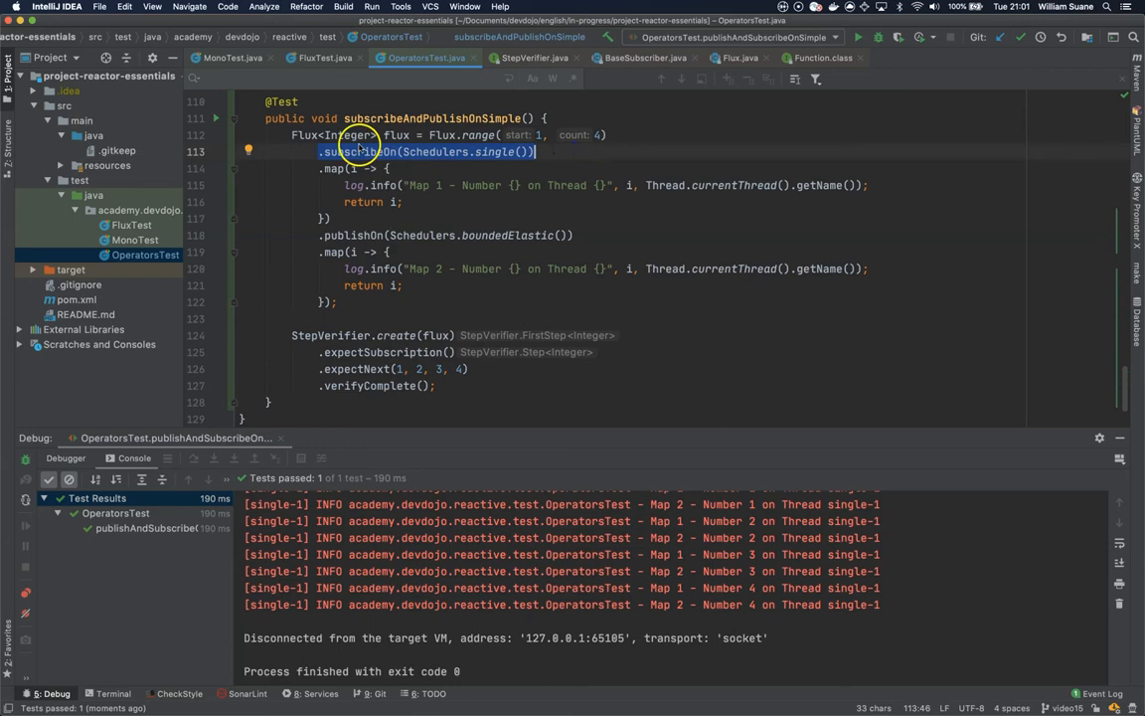
mouse_move(334, 250)
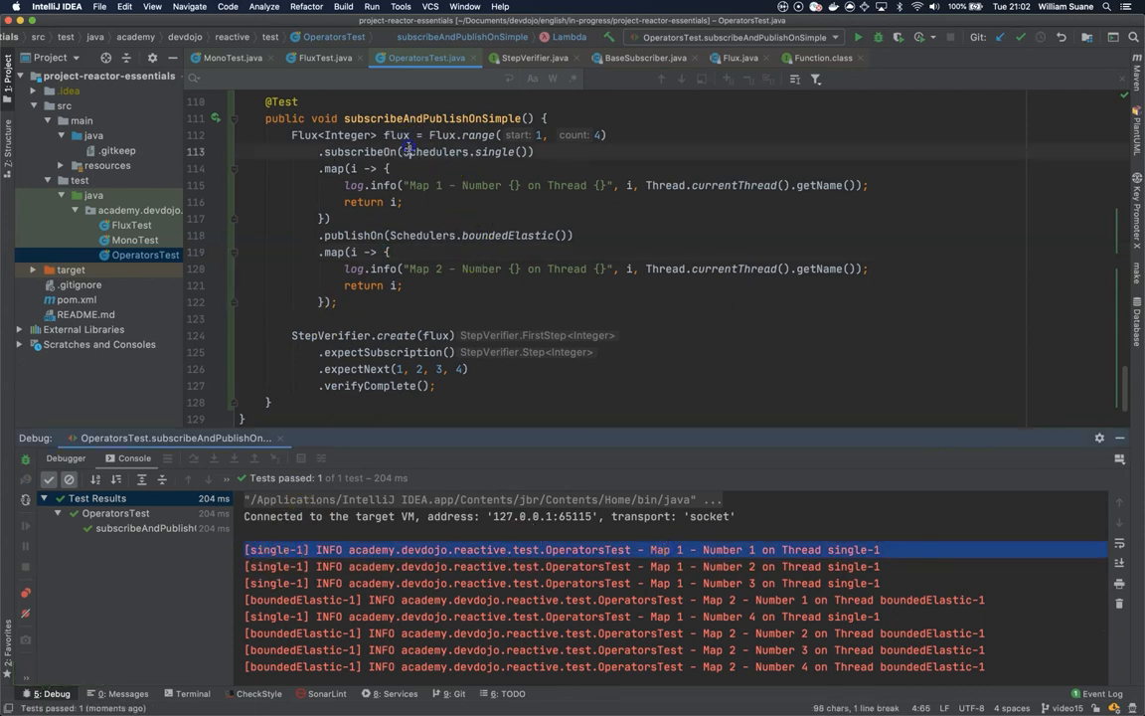
- Run subscribeAndPublishOnSimple and inspect console: Map 1 on single-1, Map 2 on boundedElastic-1
double_click(457, 151)
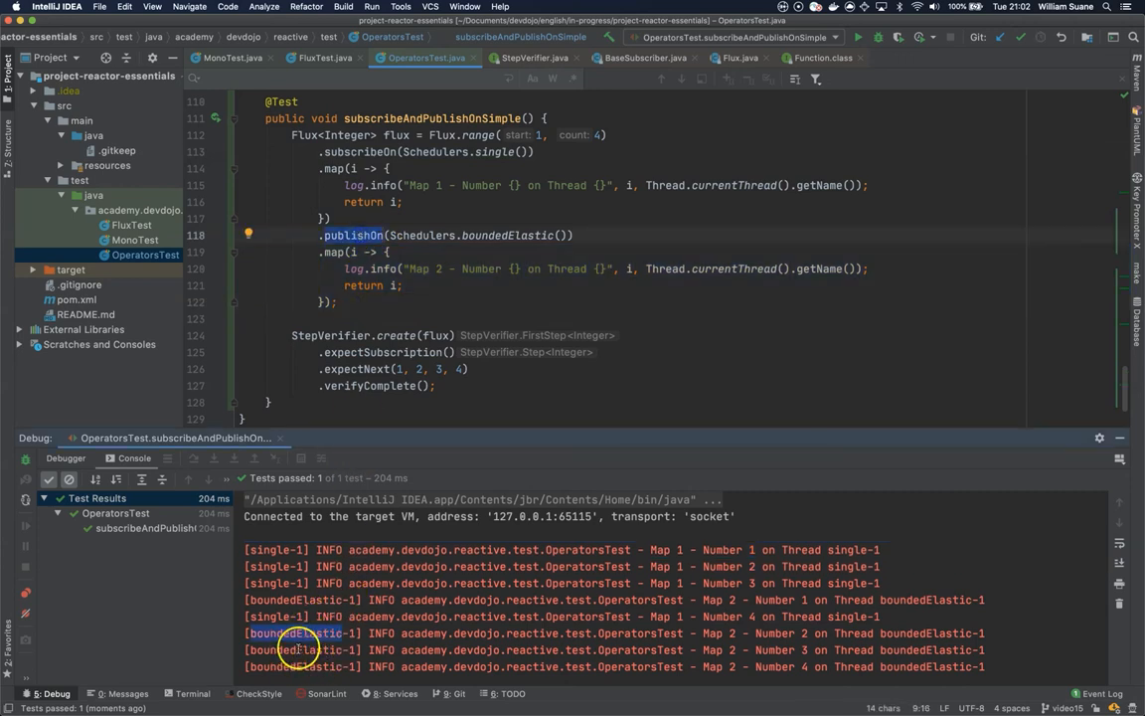
mouse_move(418, 368)
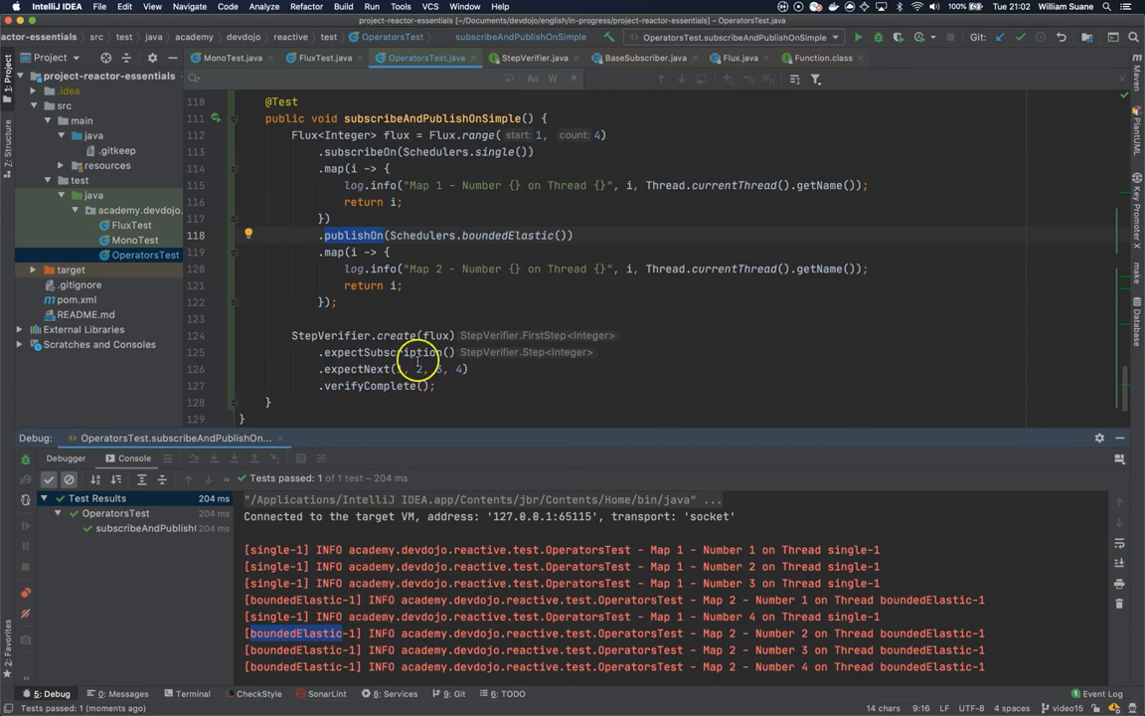
scroll(down, 3)
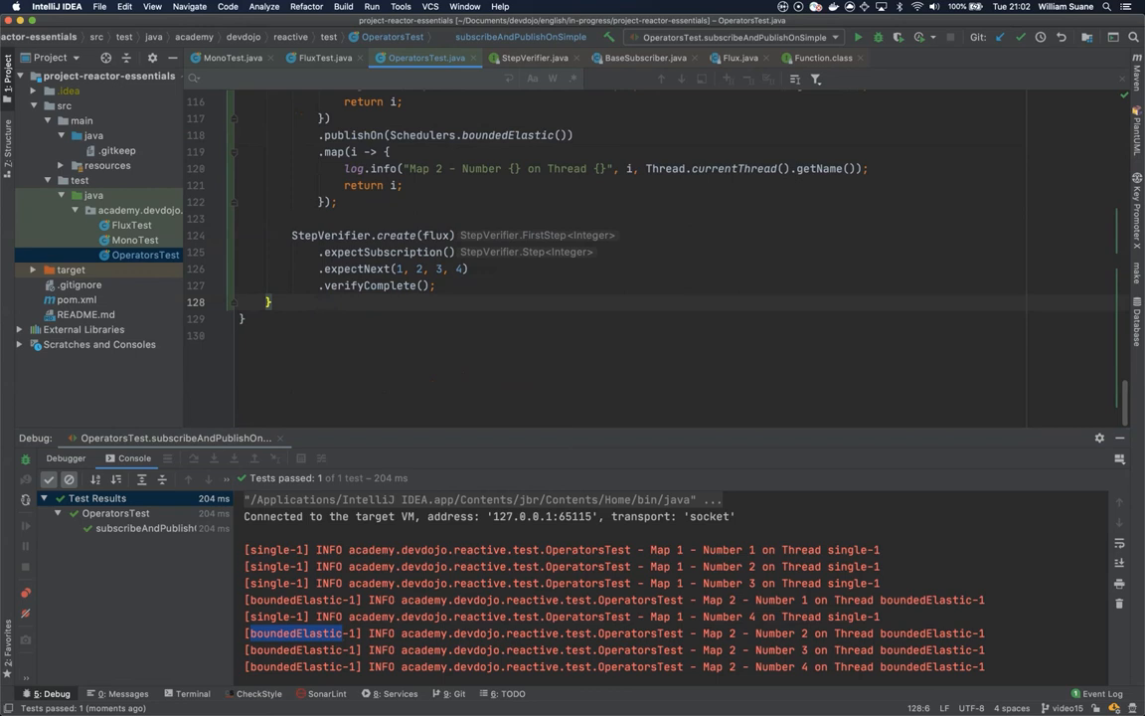
mouse_move(362, 300)
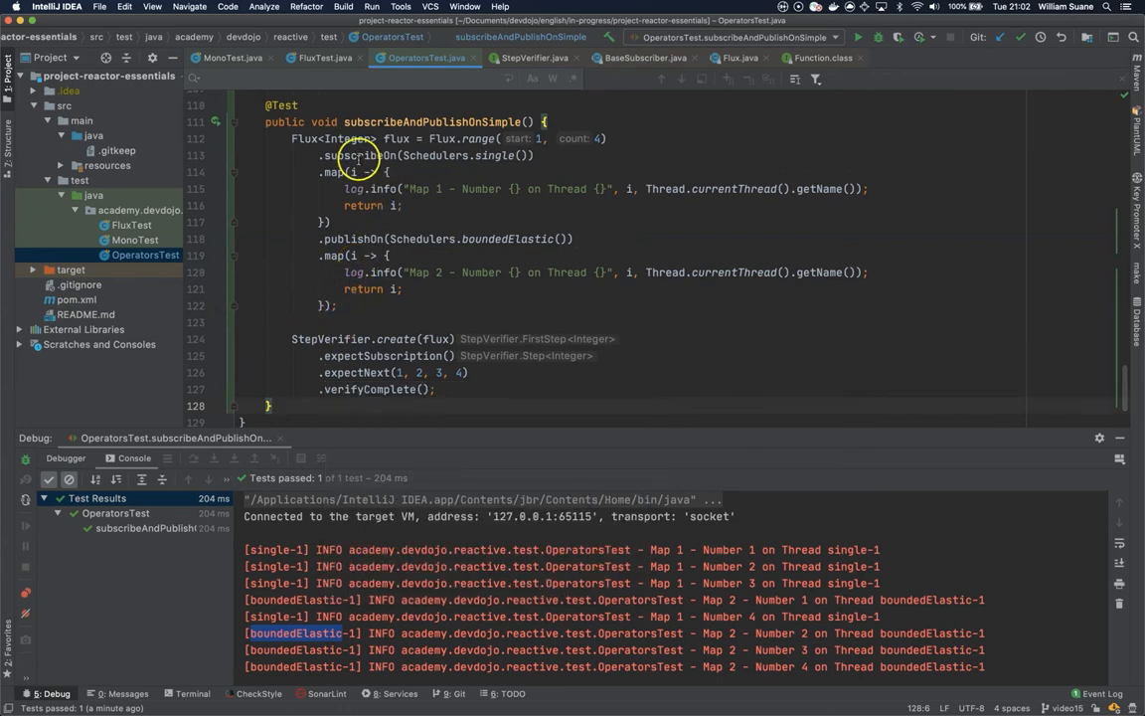
mouse_move(354, 171)
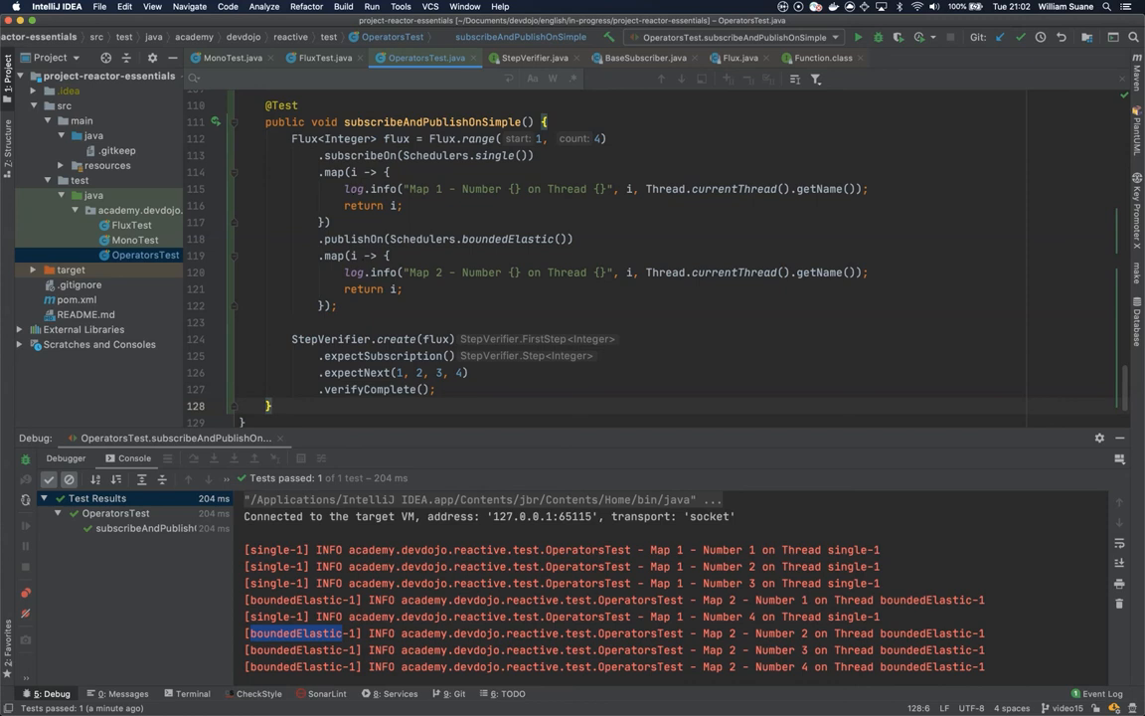
mouse_move(483, 316)
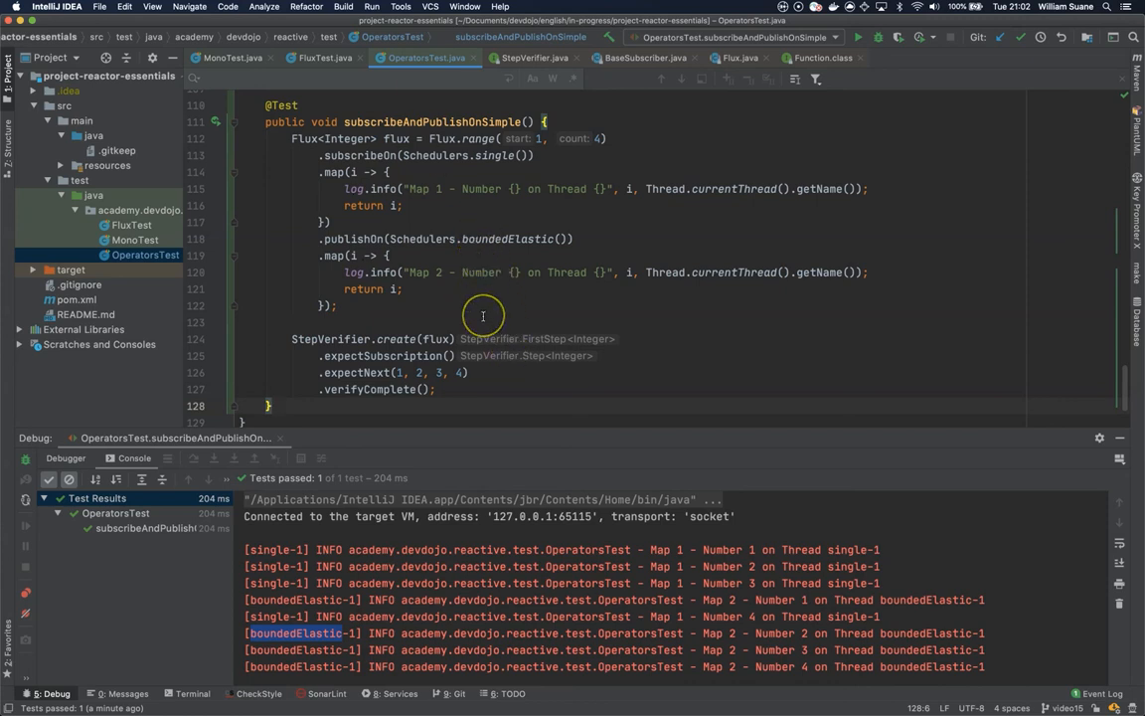
mouse_move(434, 338)
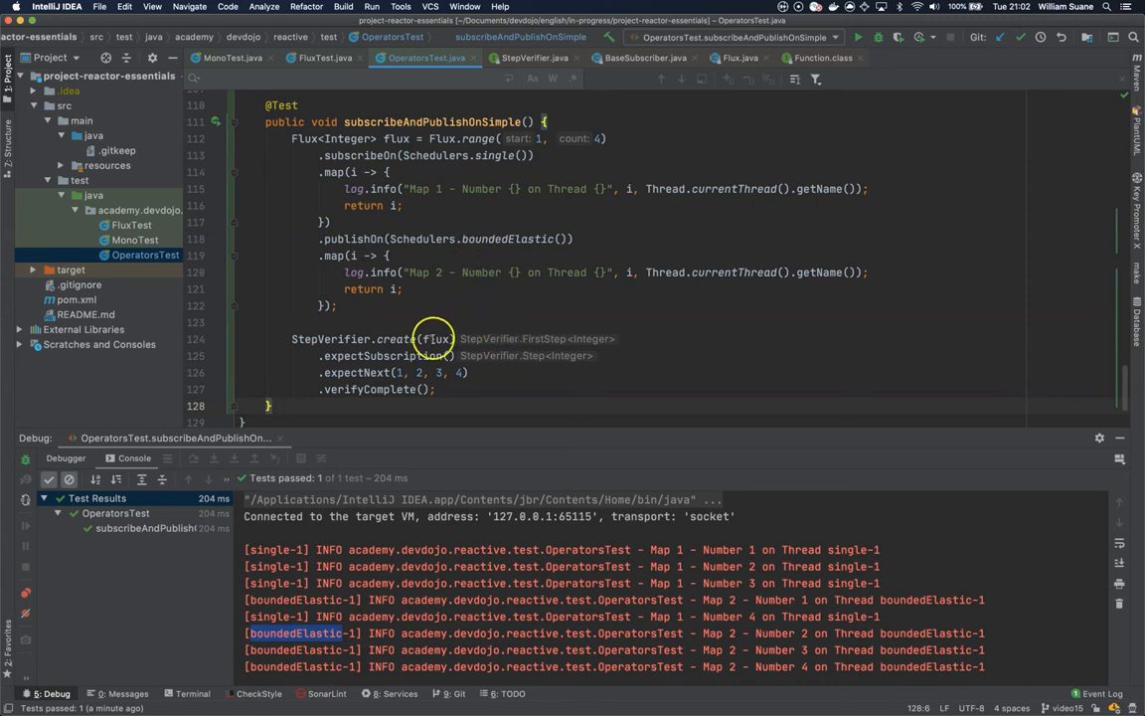